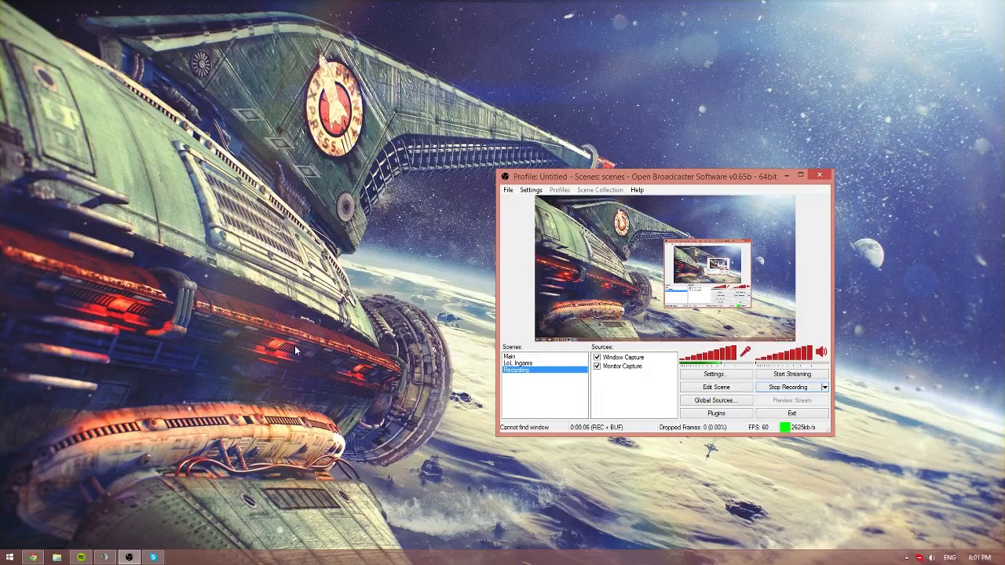
Step: Reposition the OBS main window on the desktop
drag(663, 176, 469, 157)
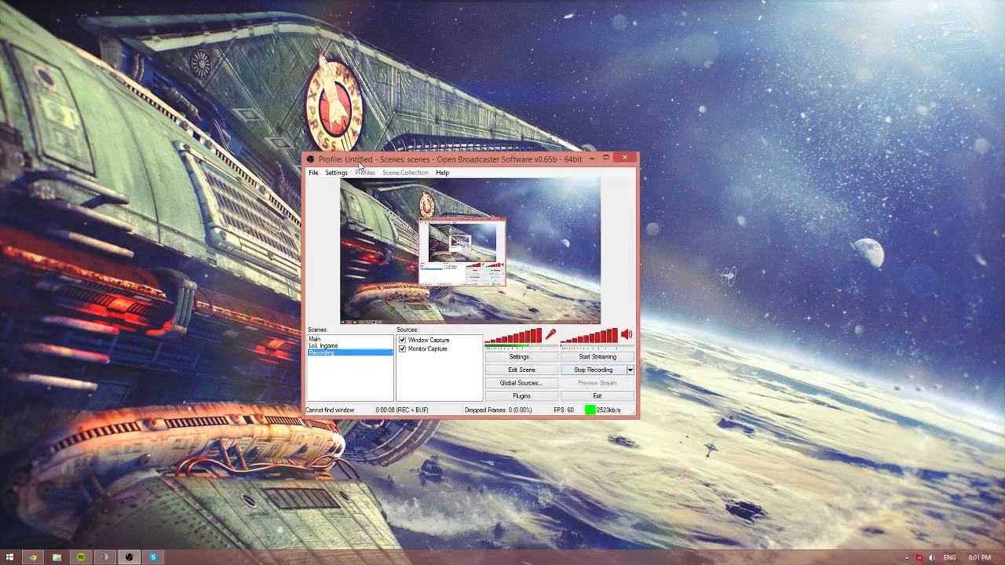
drag(471, 158, 710, 242)
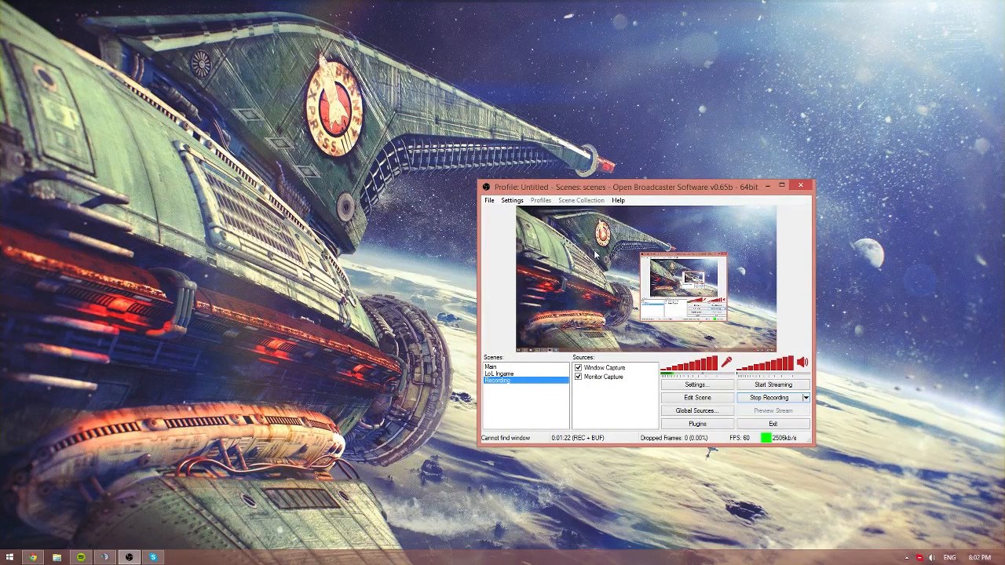
drag(647, 185, 627, 197)
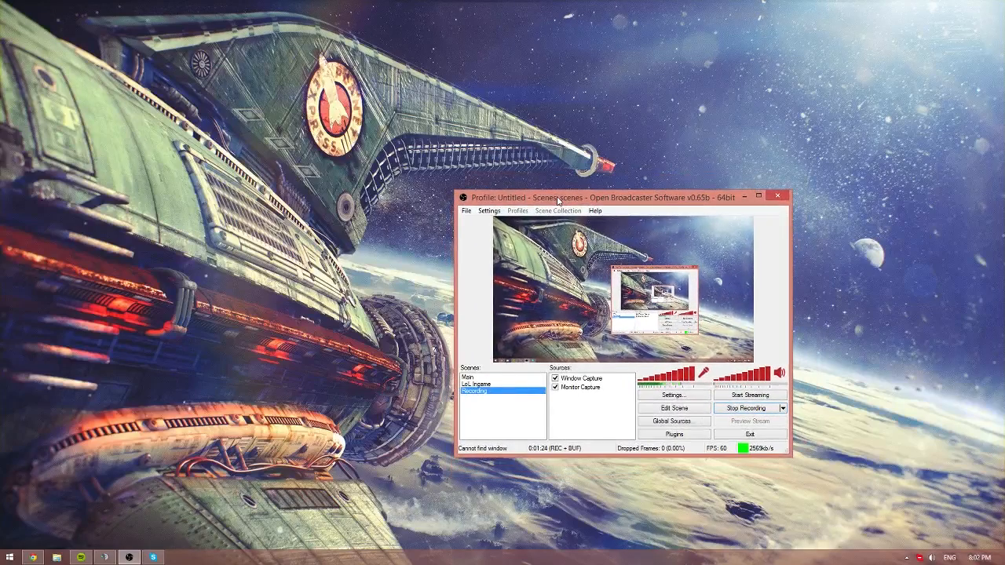
Step: Bring up the OBS Settings dialog on the Broadcast Settings page
click(490, 211)
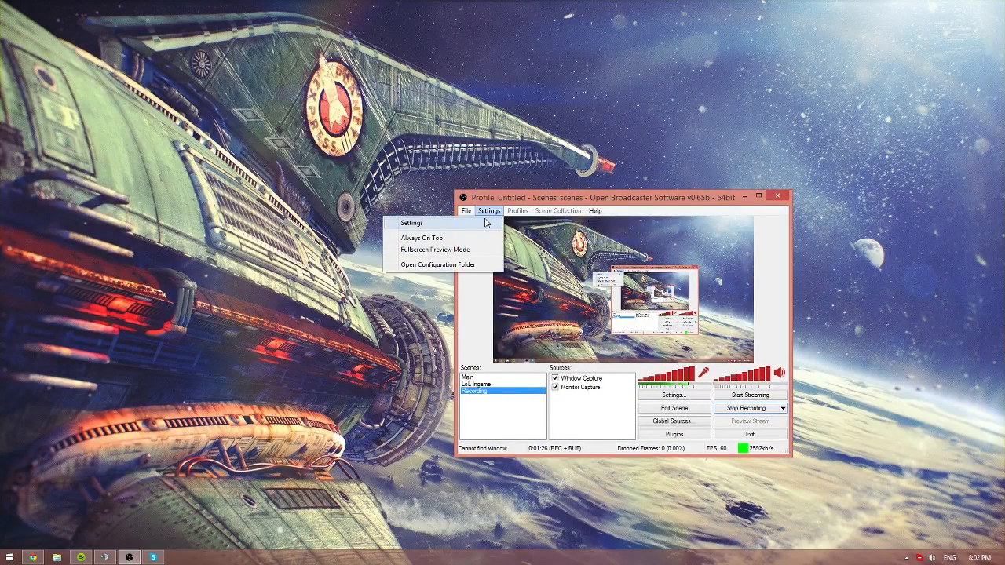
click(411, 223)
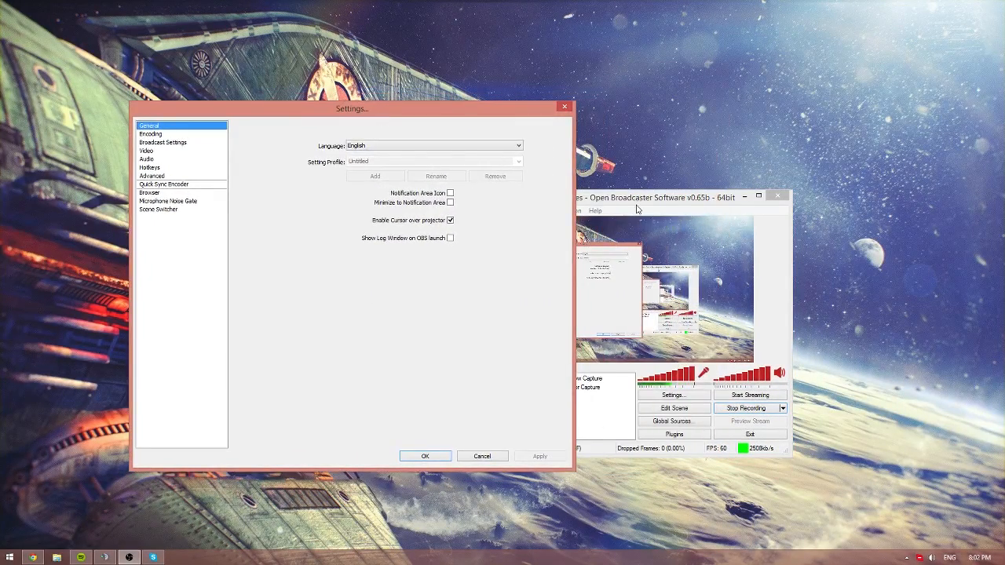
drag(352, 109, 308, 119)
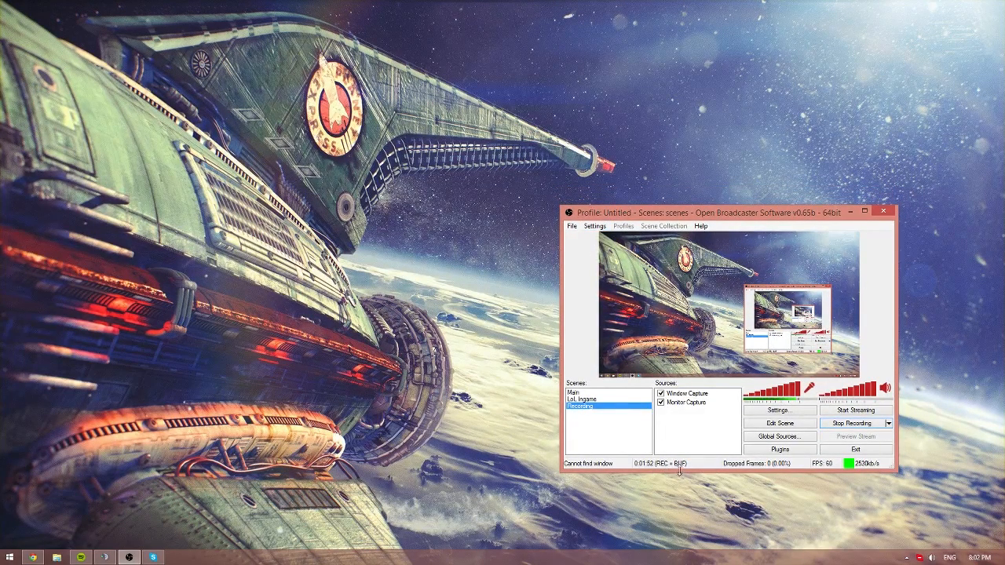
click(571, 226)
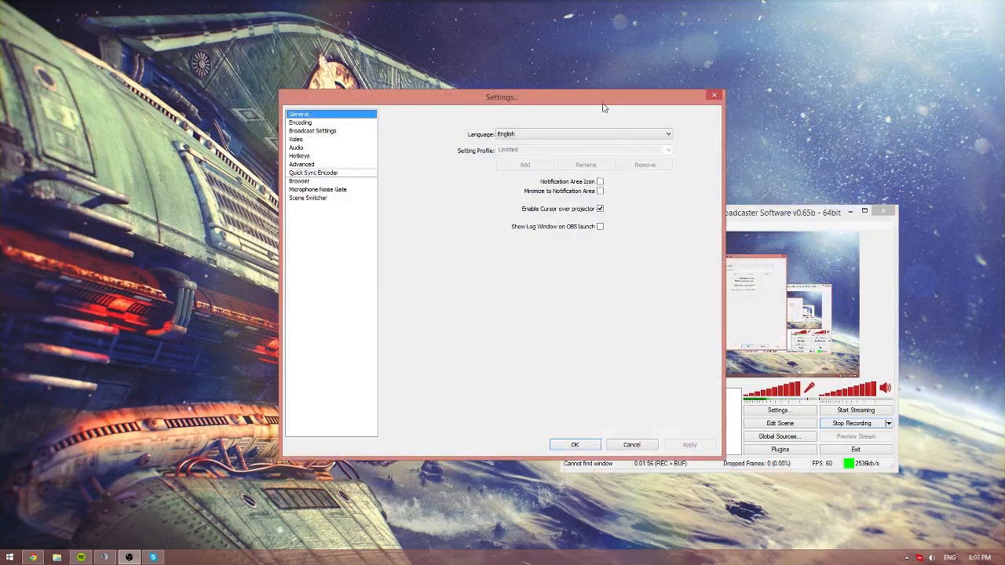
drag(503, 97, 409, 135)
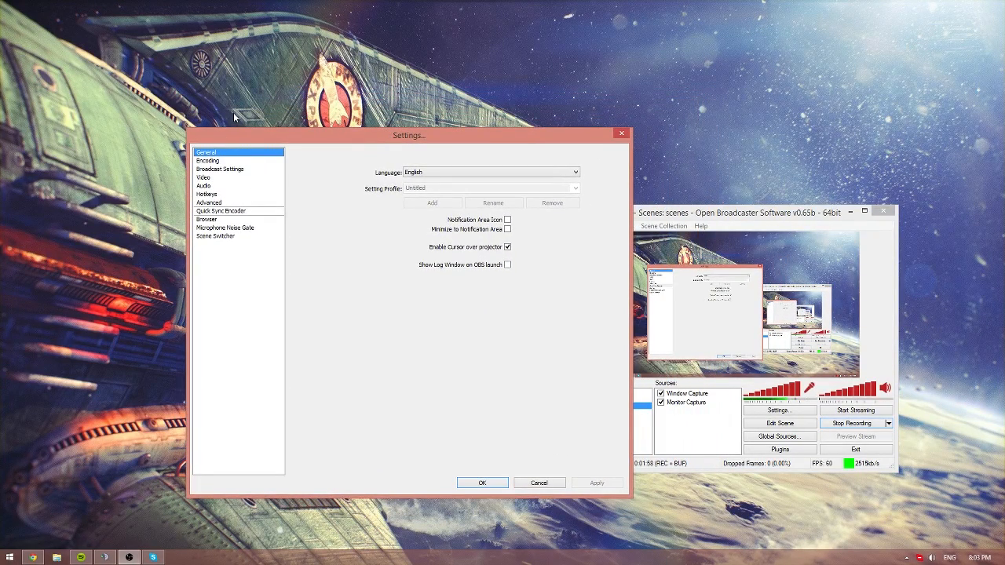
click(219, 170)
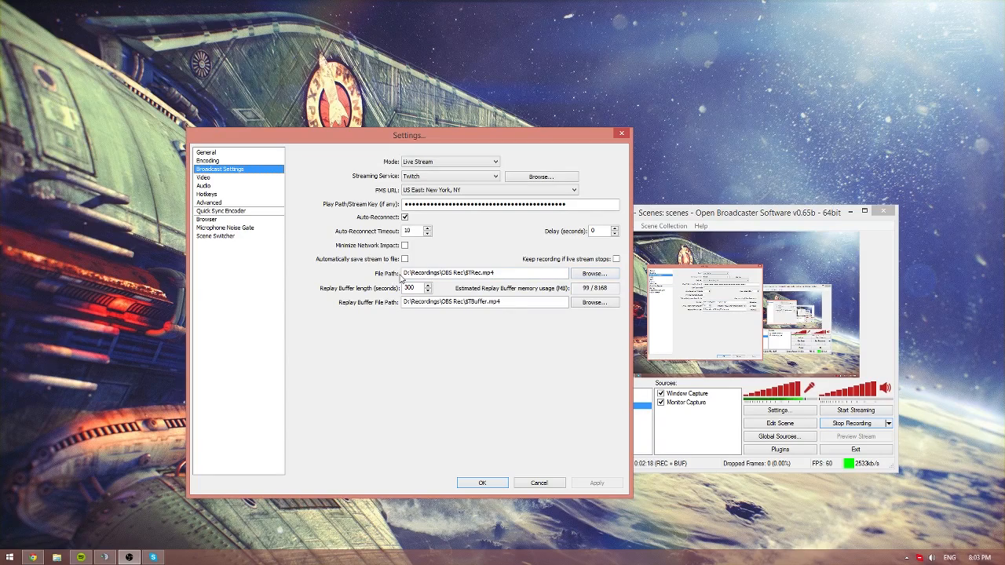
click(471, 273)
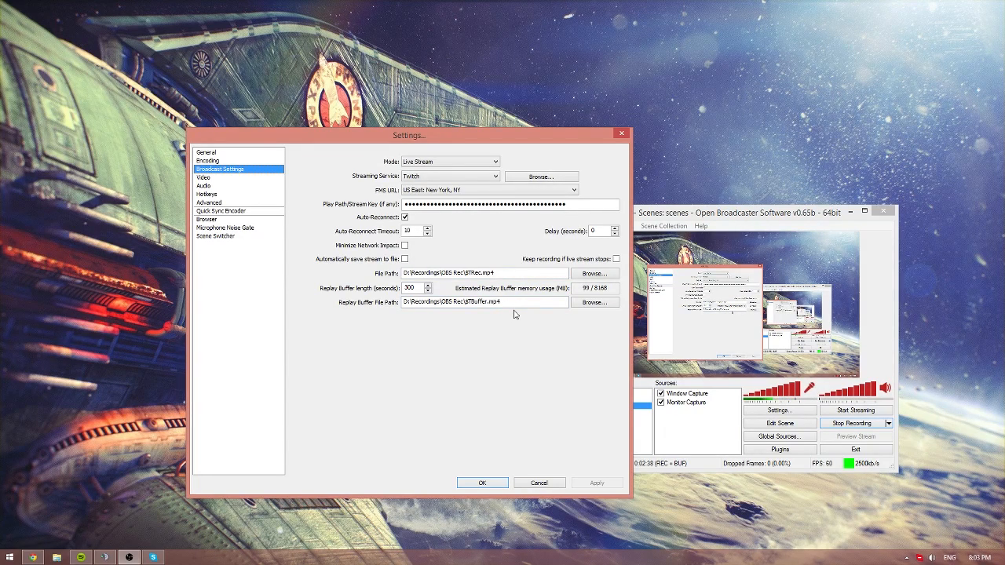
mouse_move(483, 266)
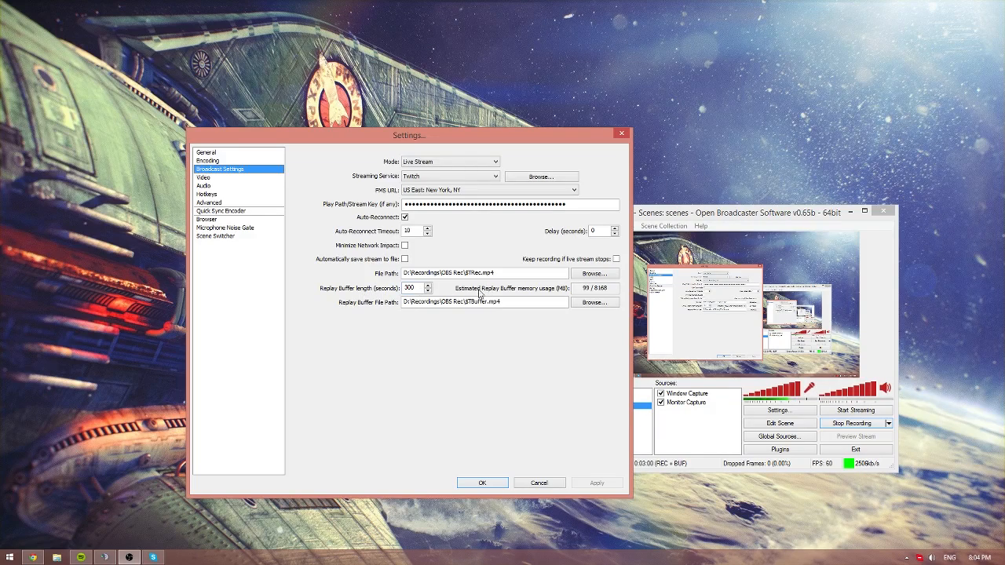
mouse_move(324, 295)
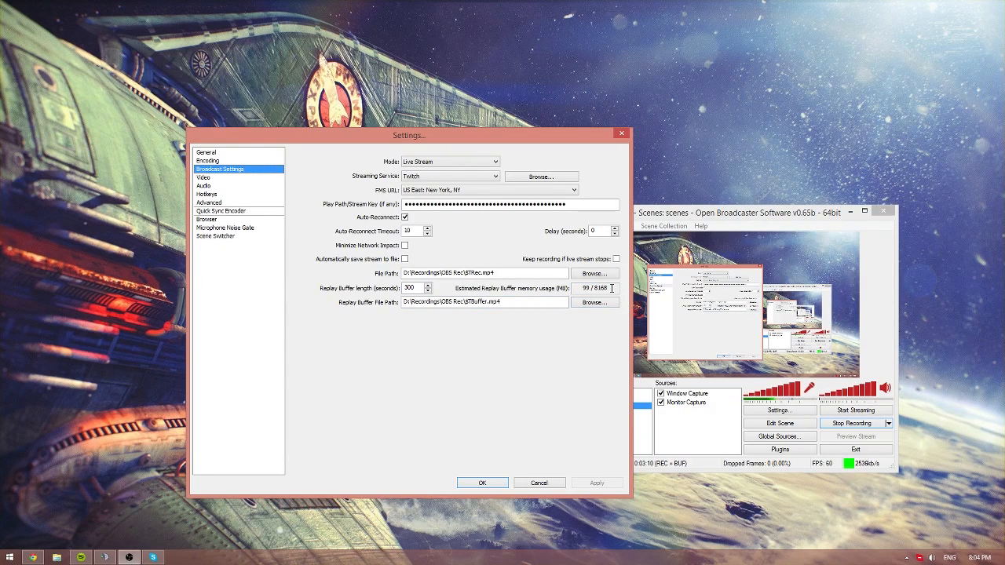
mouse_move(416, 288)
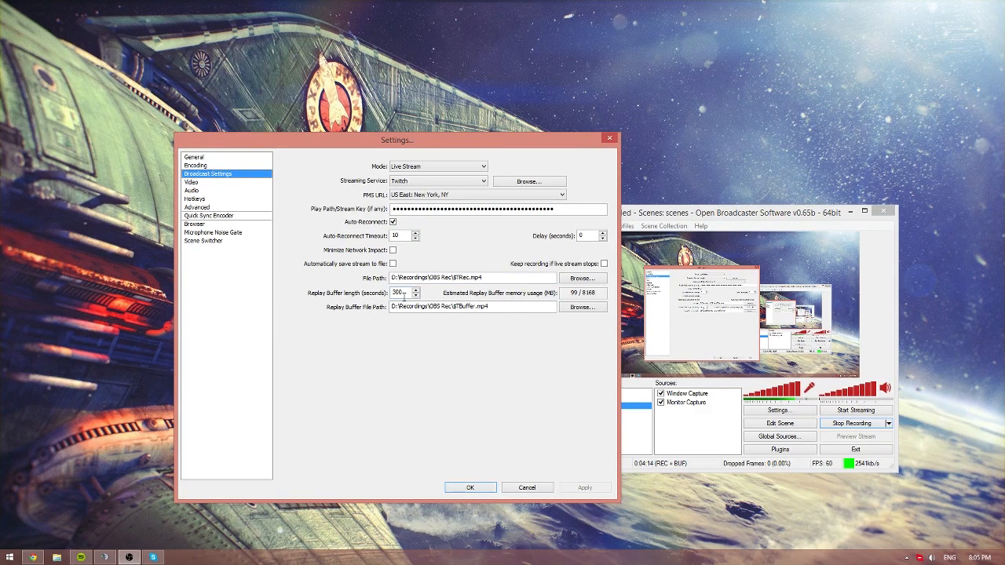
mouse_move(333, 297)
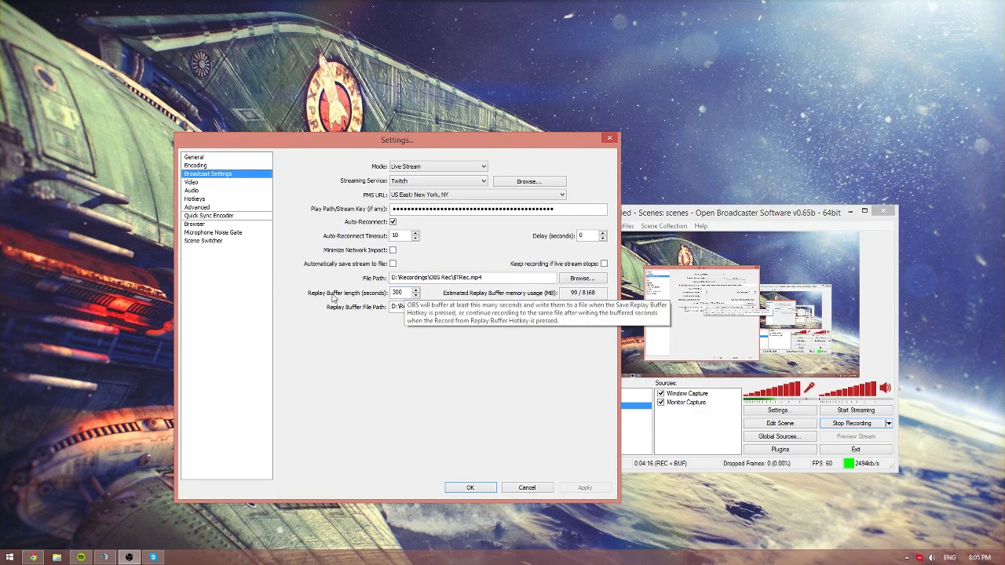
mouse_move(418, 358)
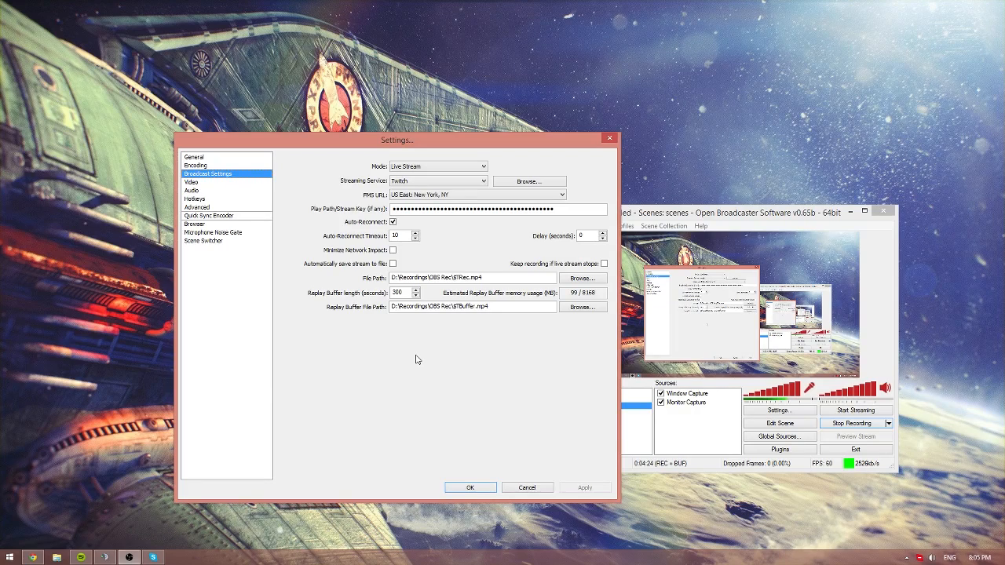
mouse_move(239, 201)
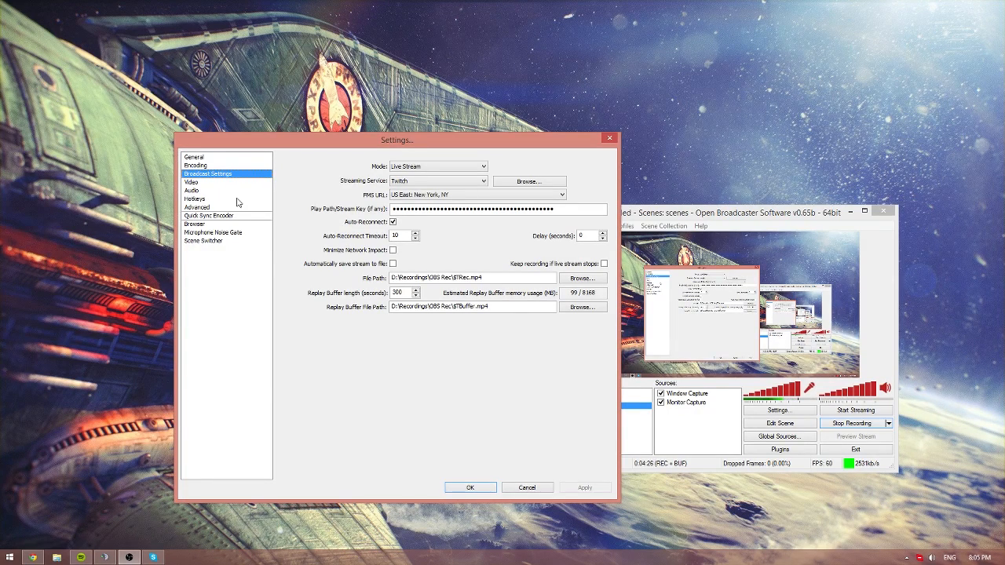
Step: Show the Video settings page with base resolution, downscale and FPS options
click(191, 182)
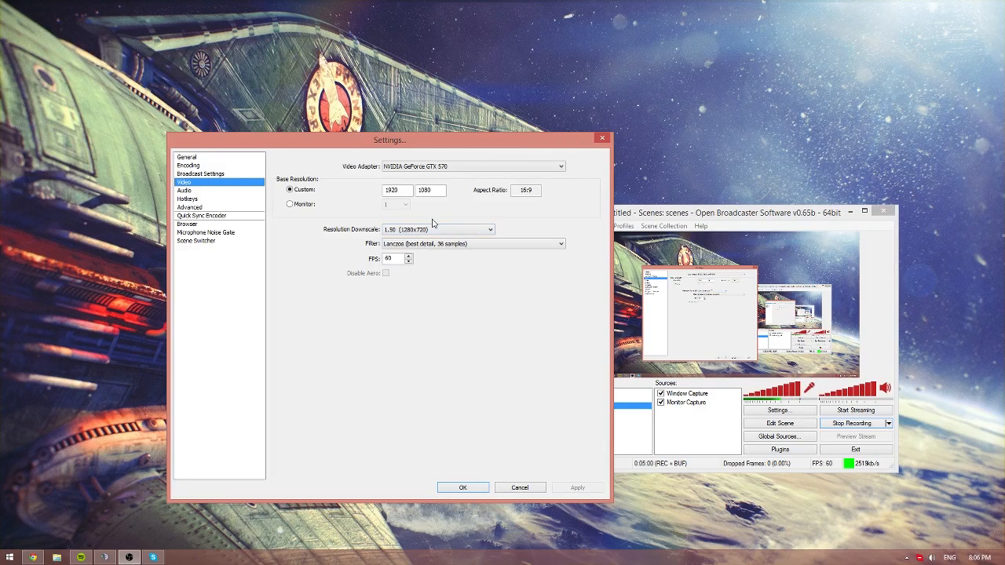
mouse_move(443, 233)
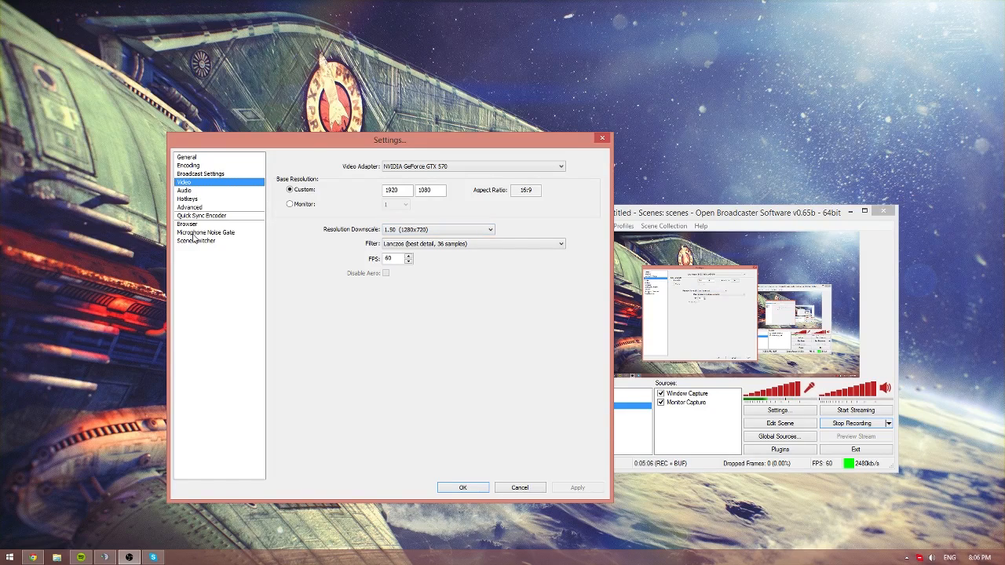
Step: Show the Advanced page and list the x264 CPU preset choices (veryfast current)
click(189, 208)
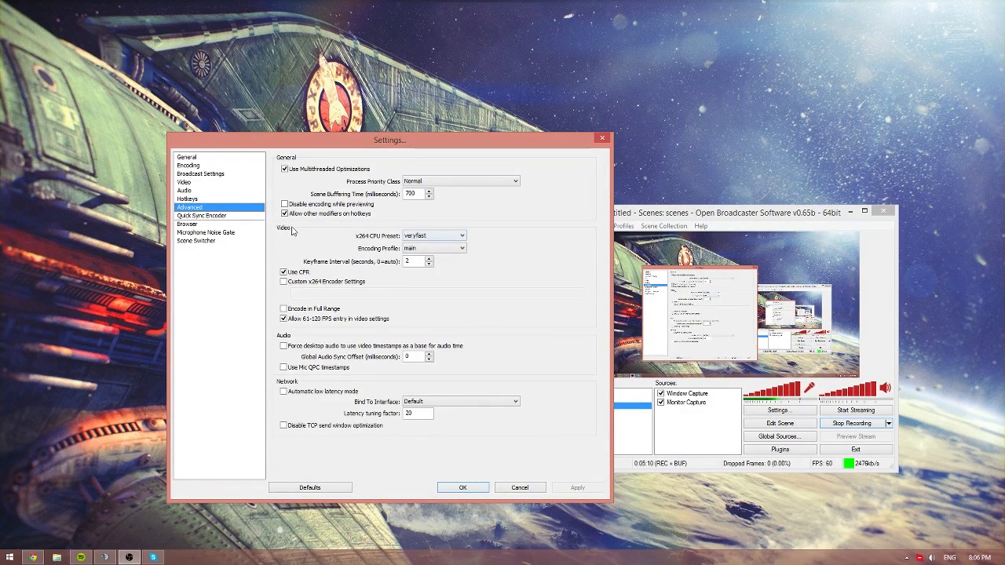
click(463, 235)
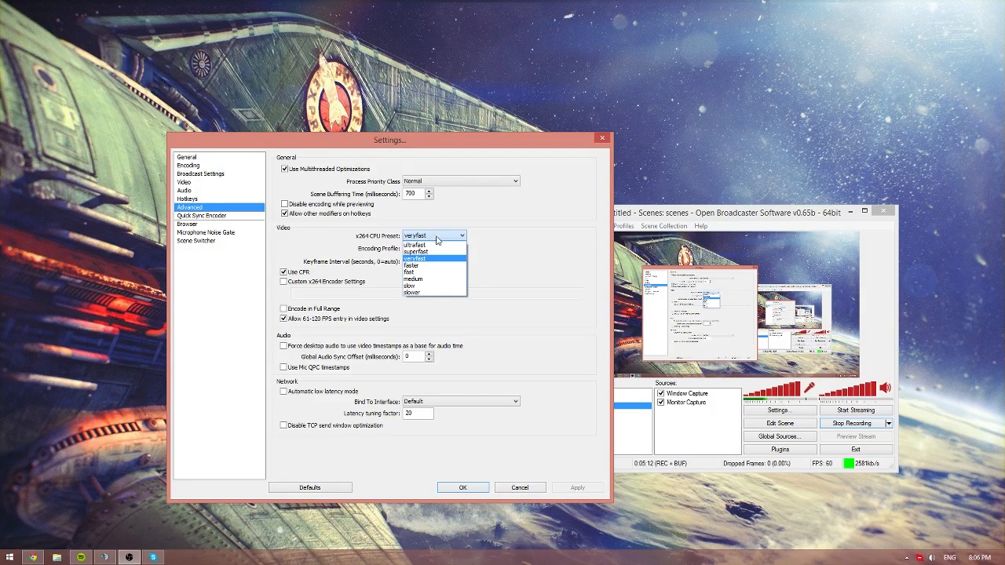
mouse_move(430, 274)
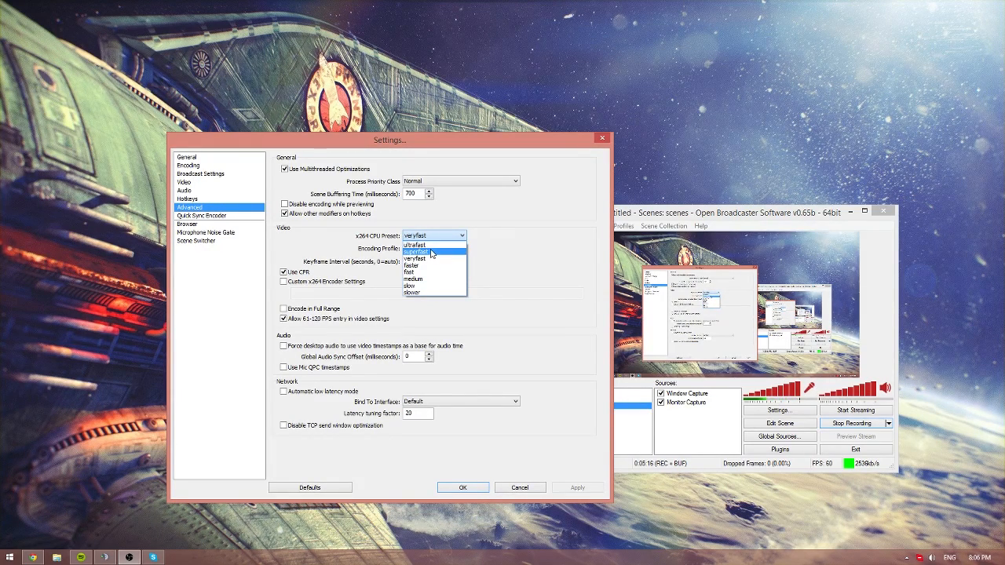
mouse_move(424, 280)
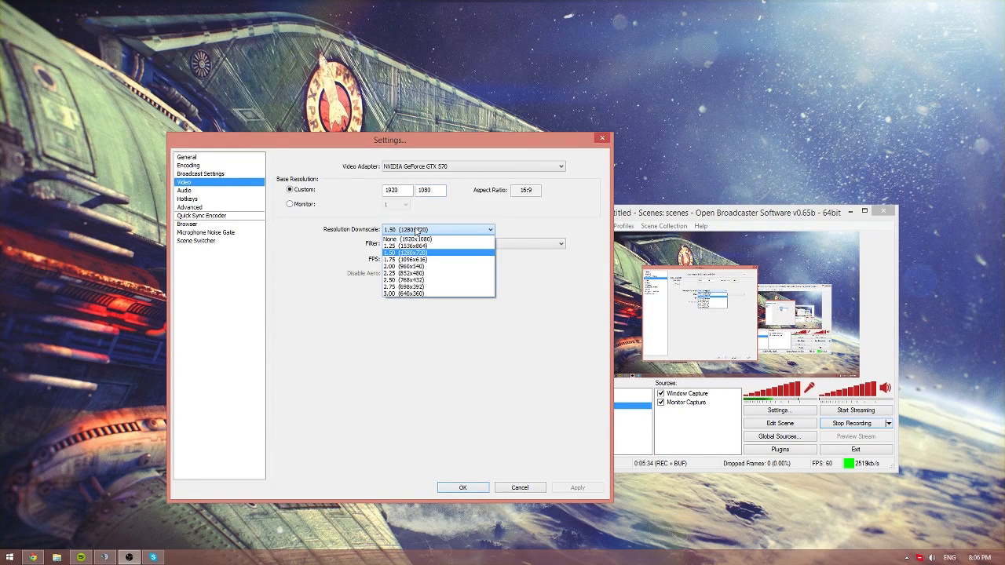
Step: Set resolution downscale to None at 1920x1080 and return to the Advanced page
click(408, 239)
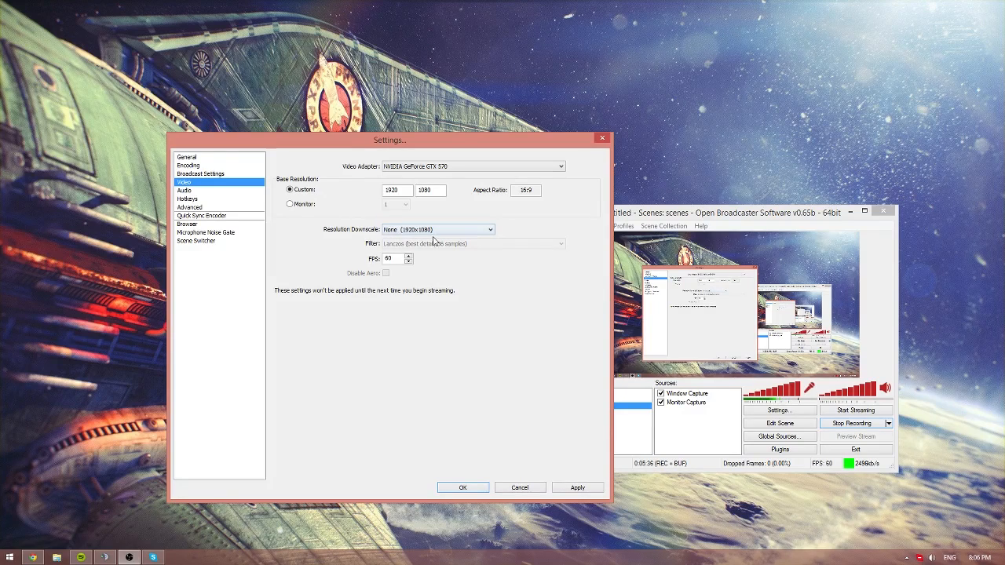
mouse_move(385, 239)
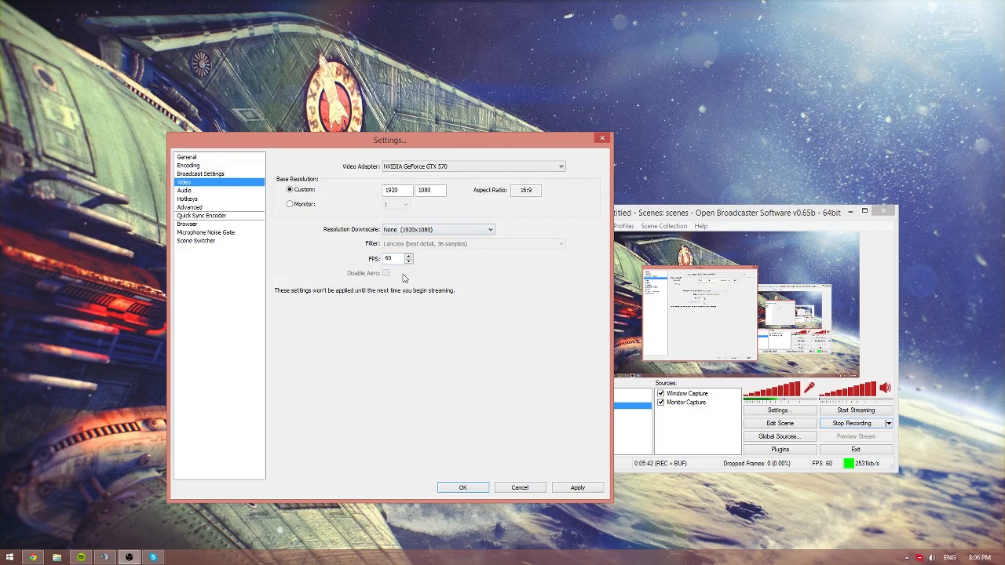
click(201, 215)
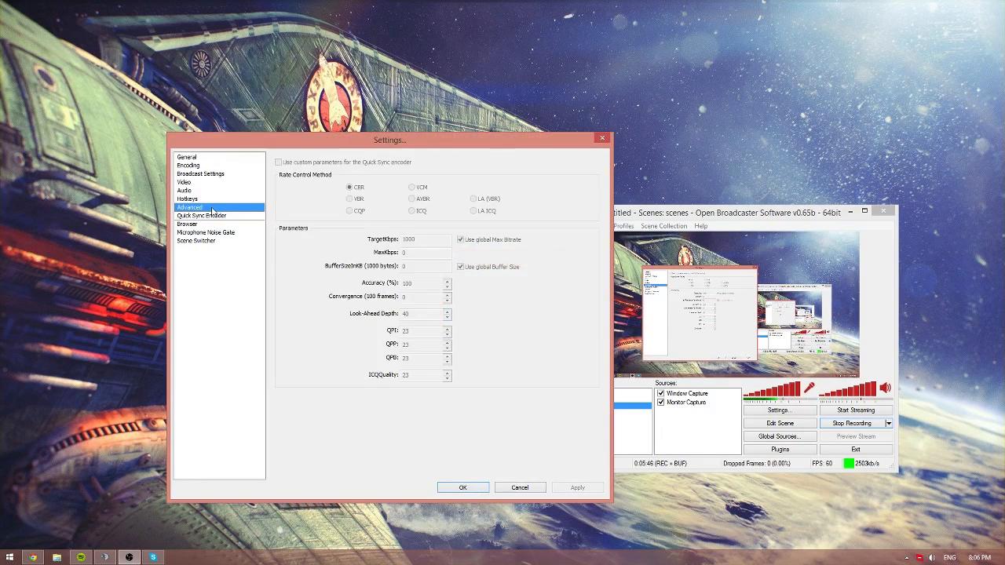
click(190, 207)
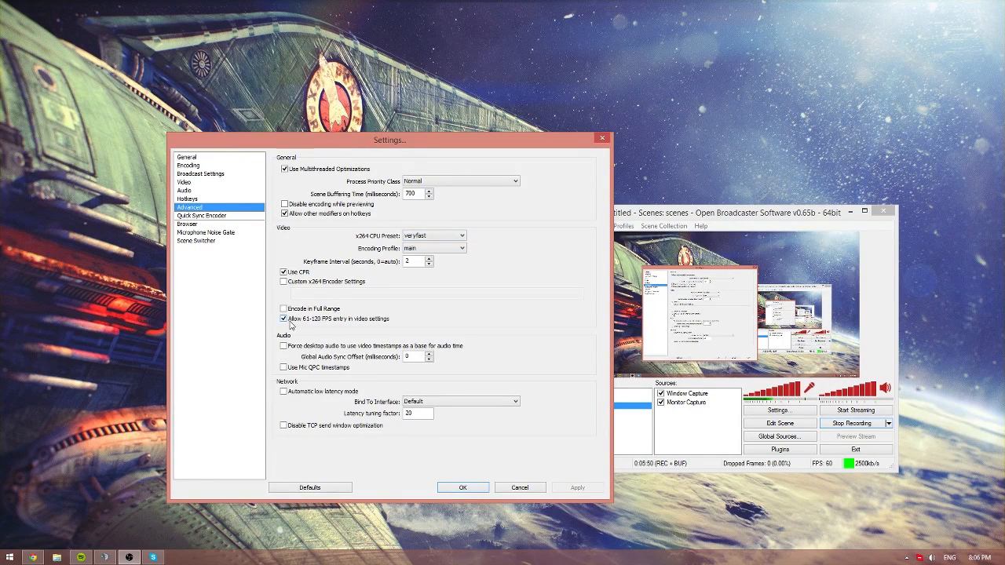
mouse_move(411, 327)
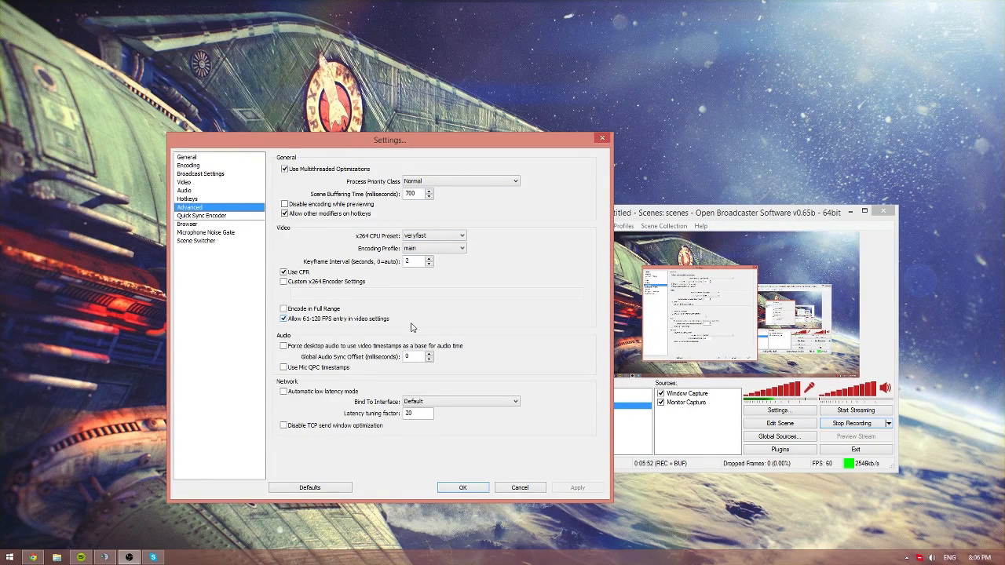
mouse_move(343, 327)
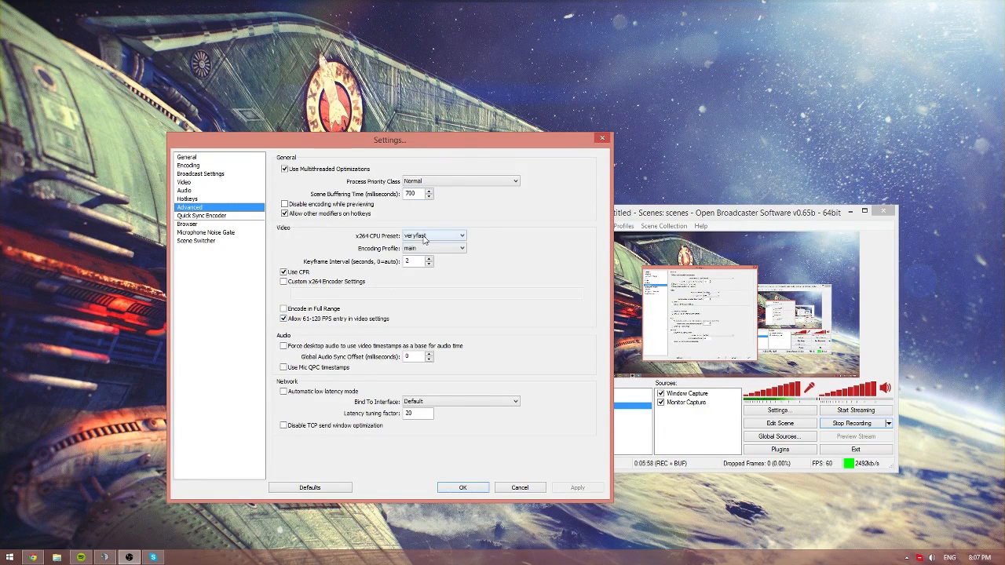
mouse_move(434, 235)
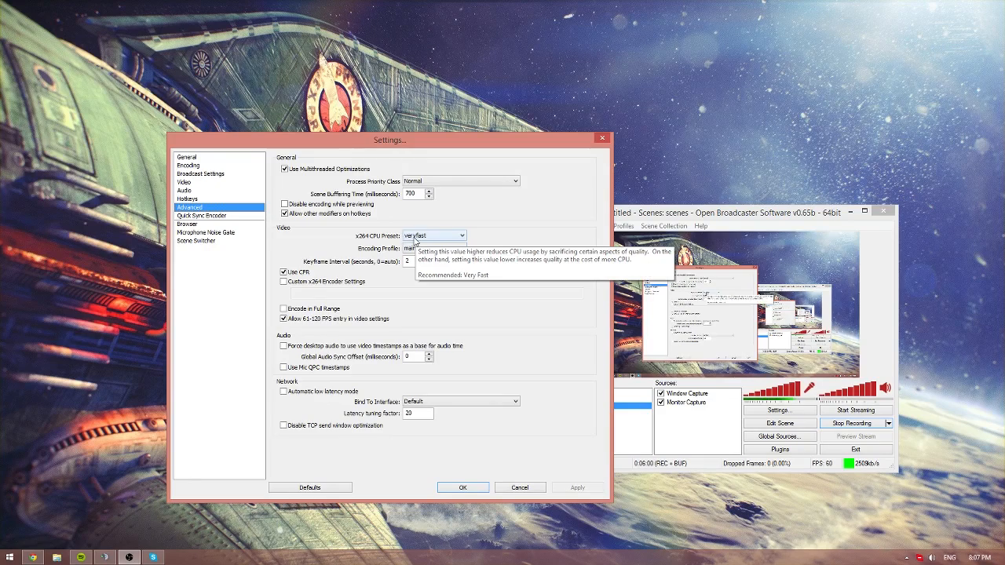
mouse_move(454, 242)
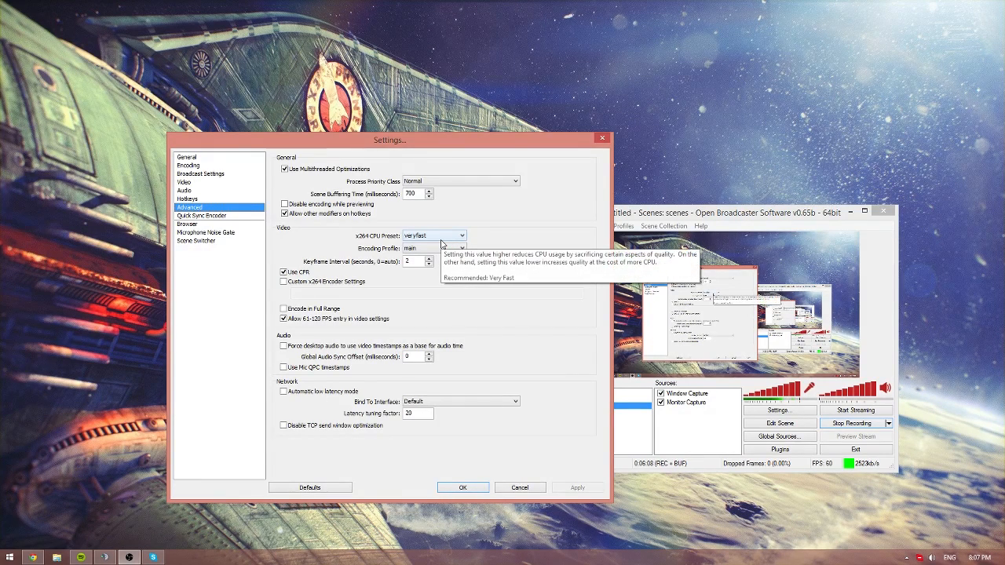
mouse_move(421, 242)
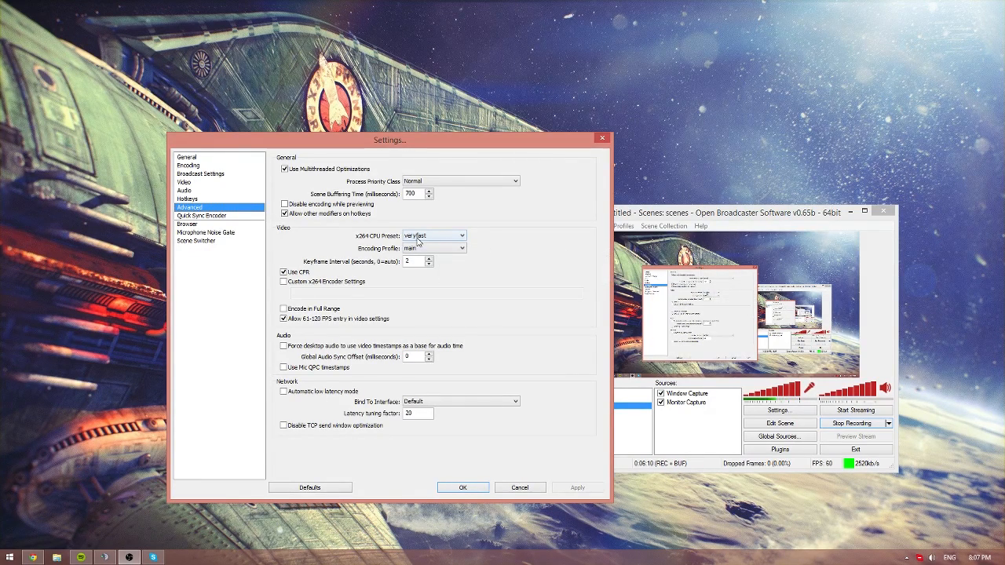
click(433, 236)
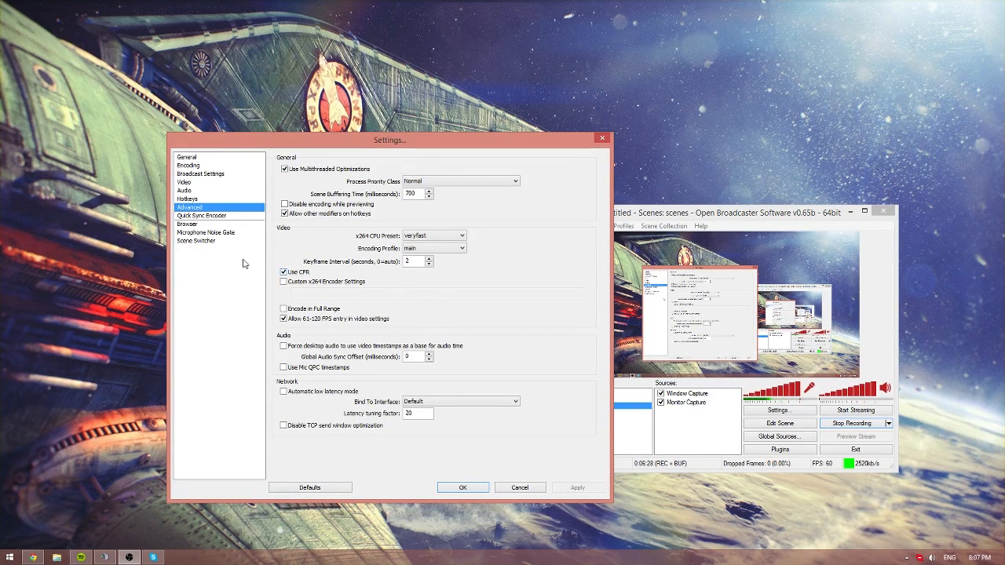
Step: Show the Microphone Noise Gate settings page with threshold levels
click(208, 232)
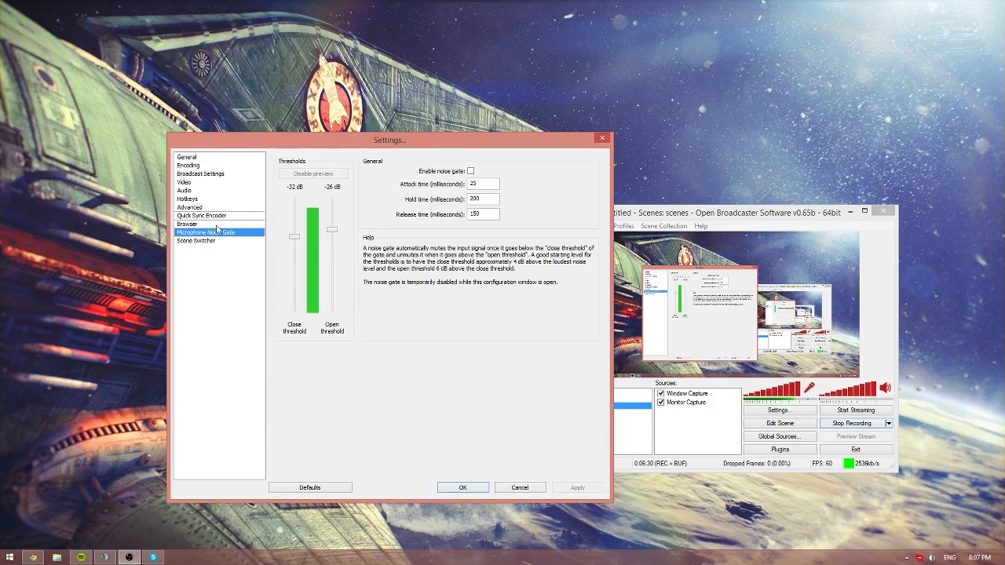
mouse_move(699, 242)
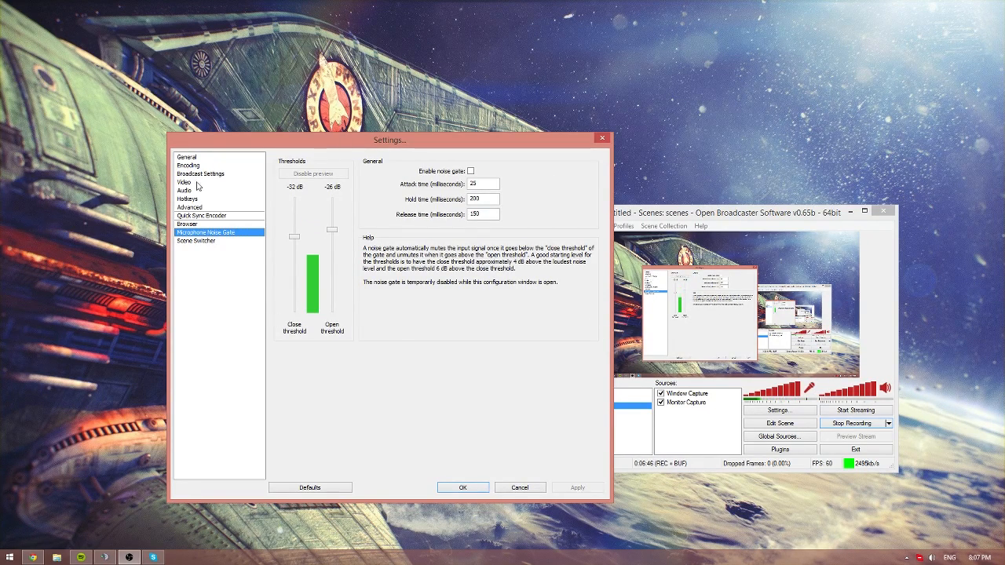
Step: Show the Hotkeys page with replay buffer hotkeys F9, F10 and F12 assigned
click(183, 182)
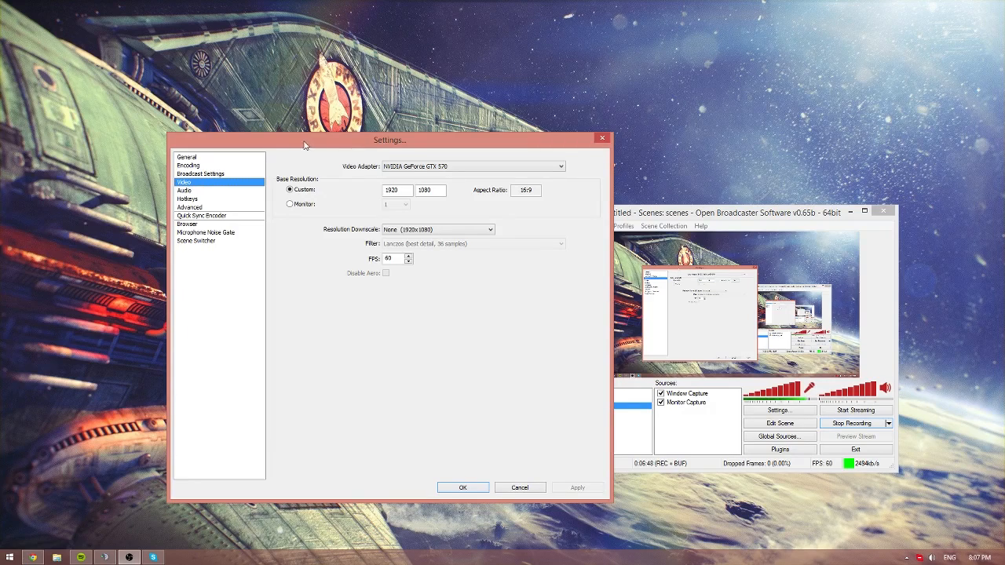
click(189, 198)
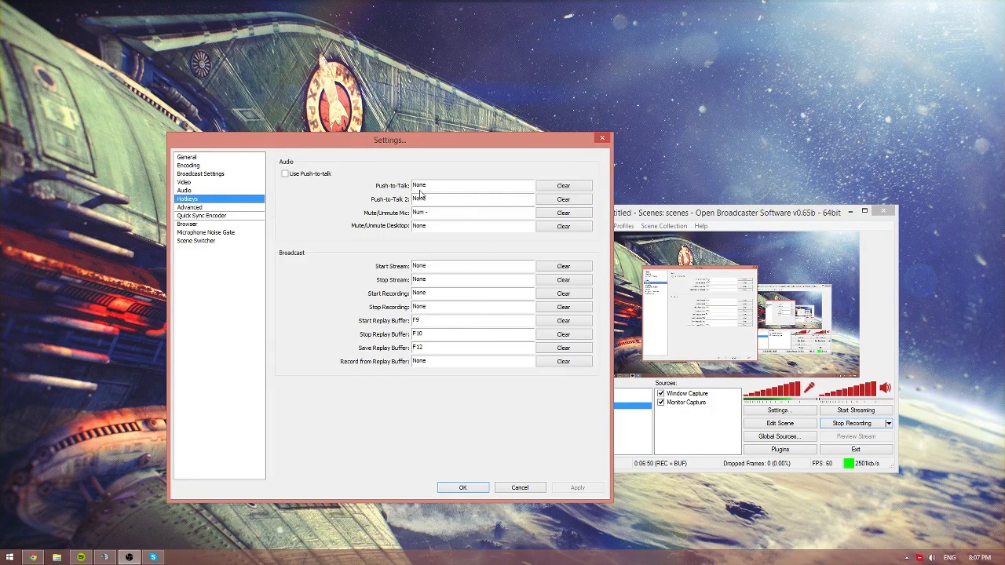
mouse_move(311, 190)
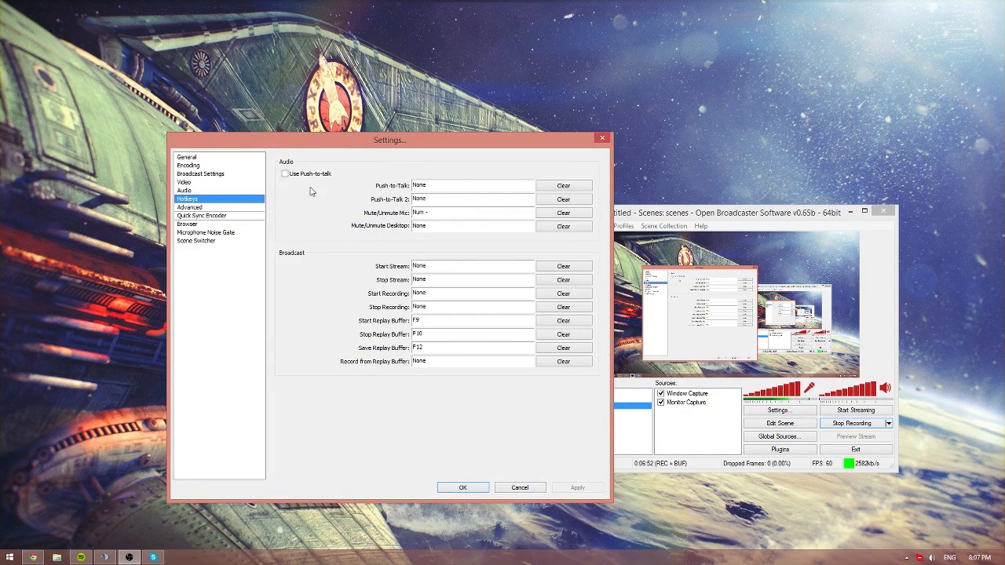
mouse_move(377, 223)
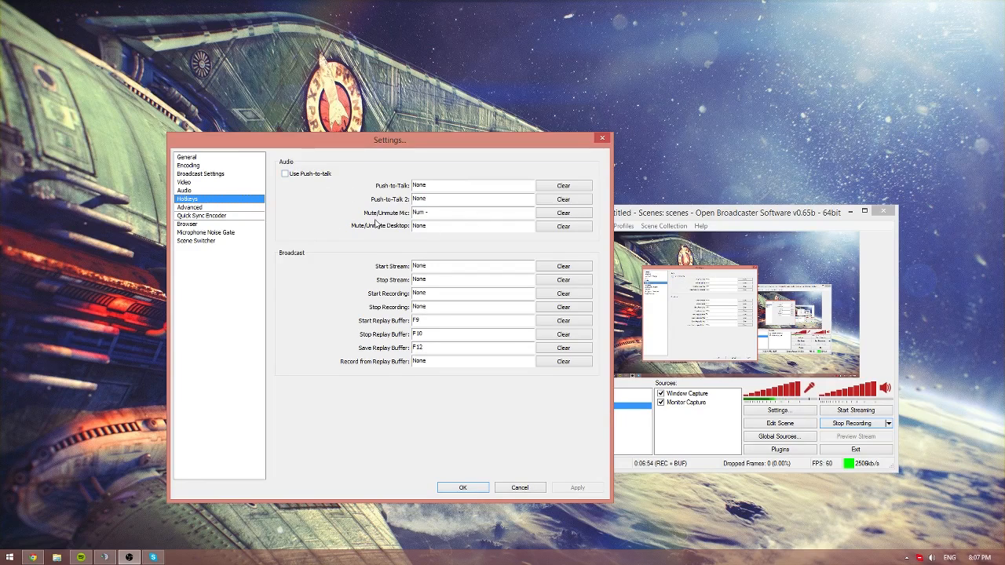
drag(389, 140, 367, 132)
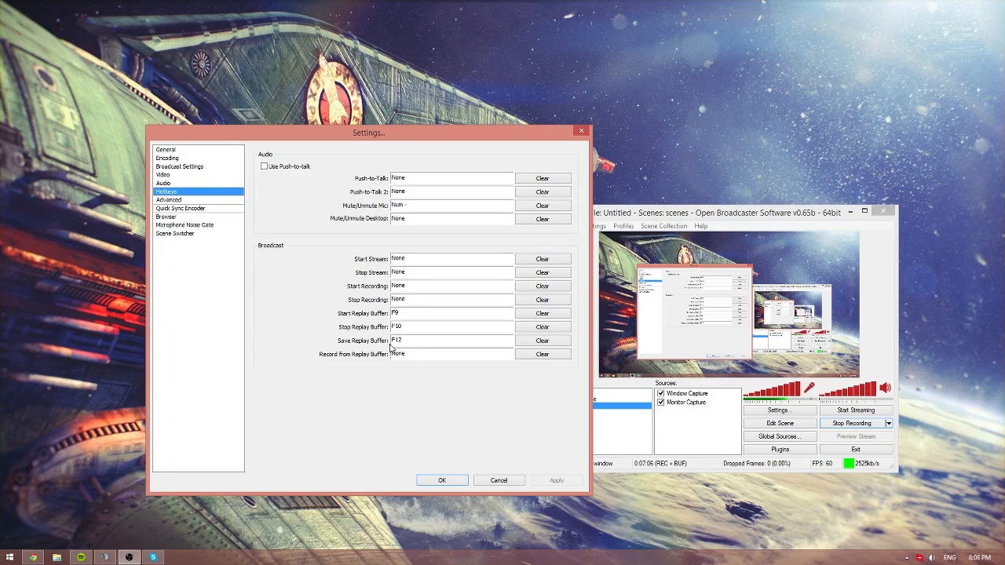
mouse_move(499, 273)
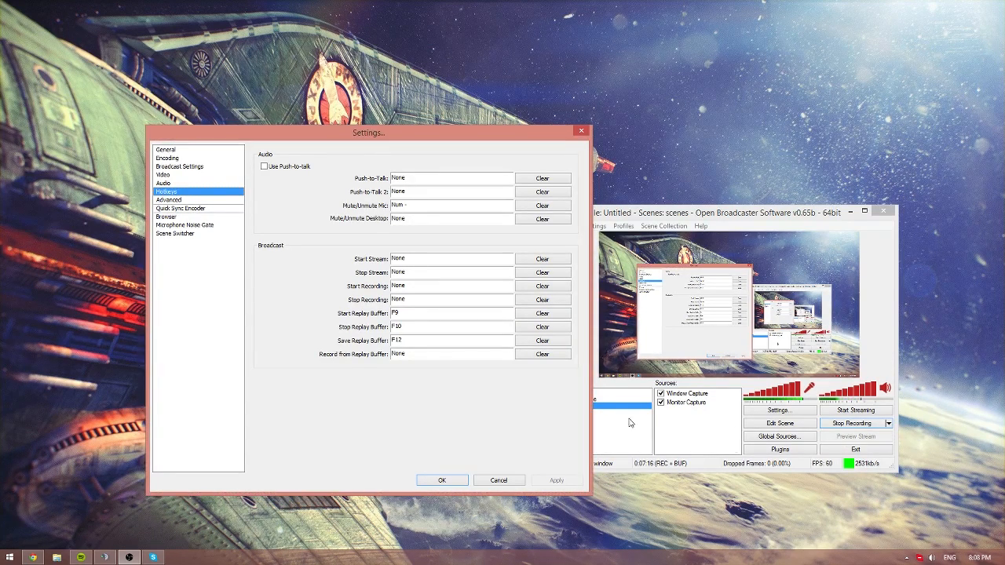
mouse_move(371, 411)
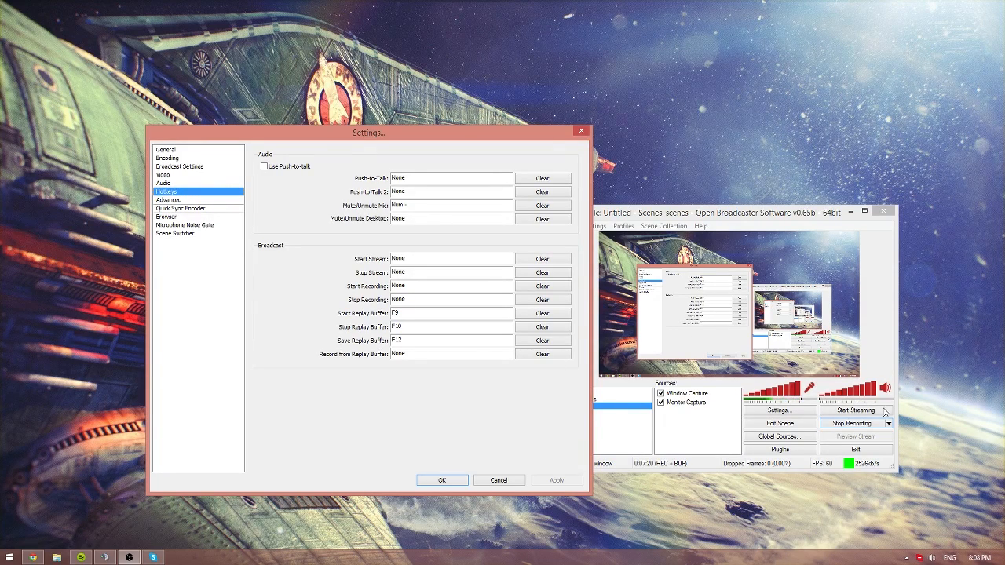
mouse_move(402, 328)
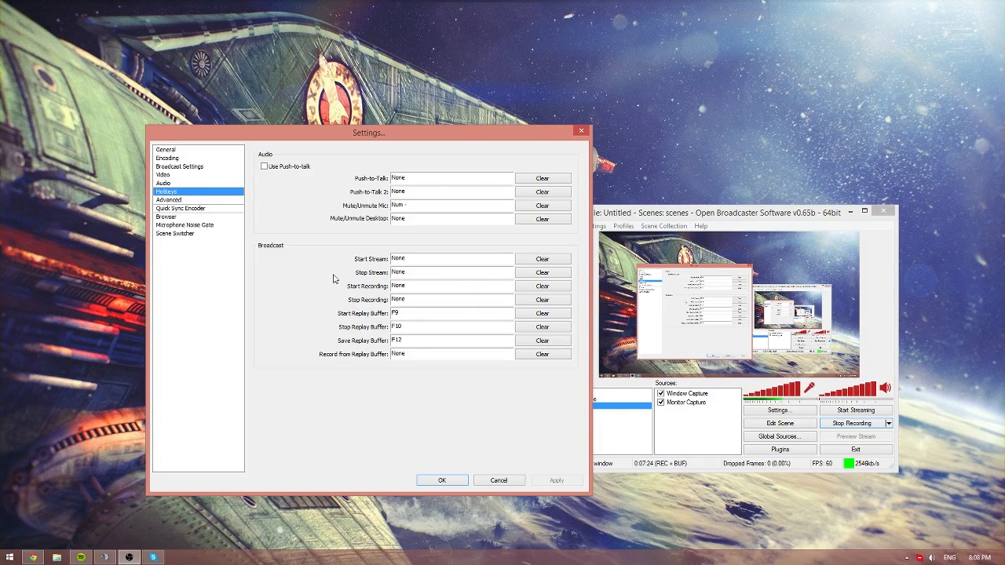
mouse_move(375, 353)
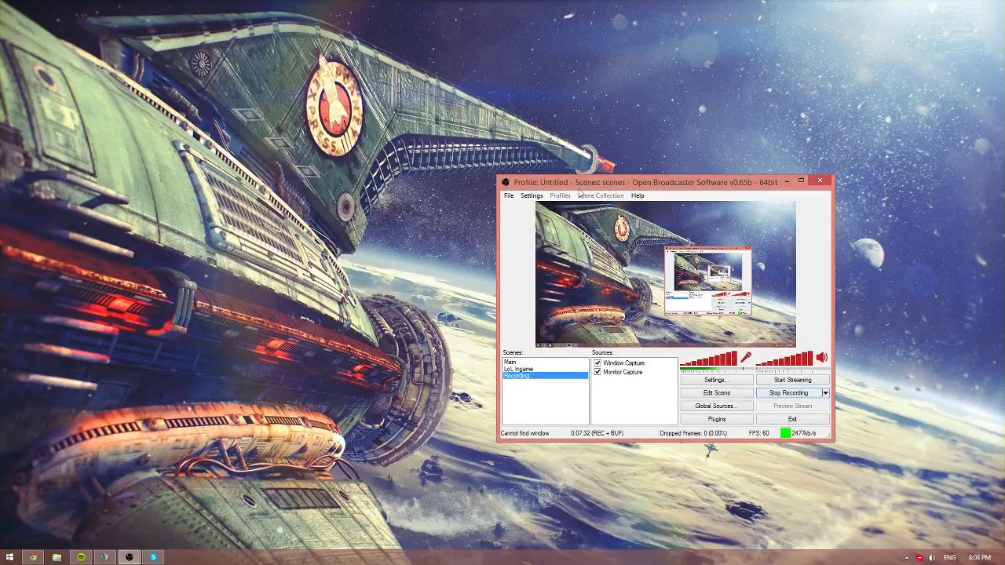
drag(668, 182, 675, 166)
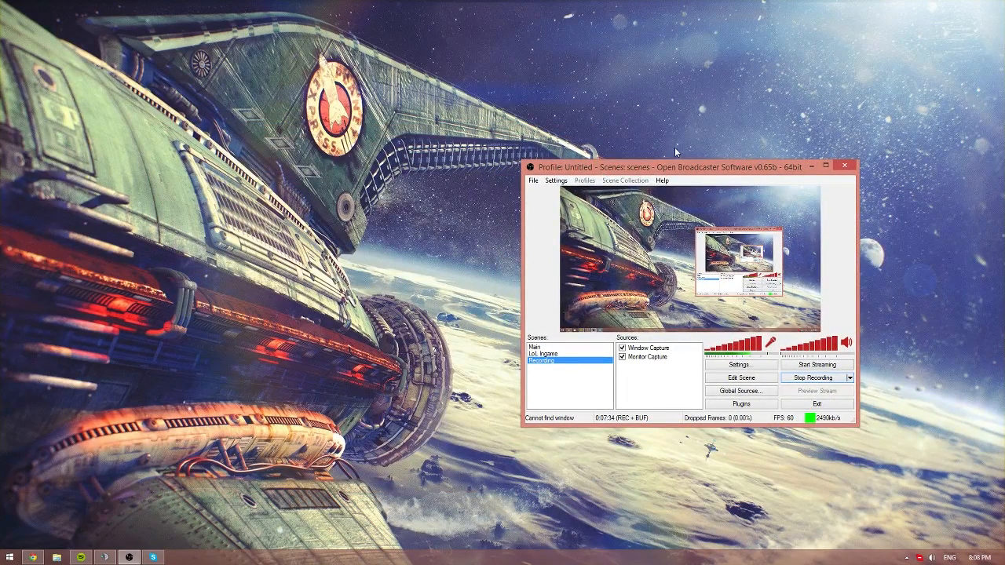
mouse_move(85, 408)
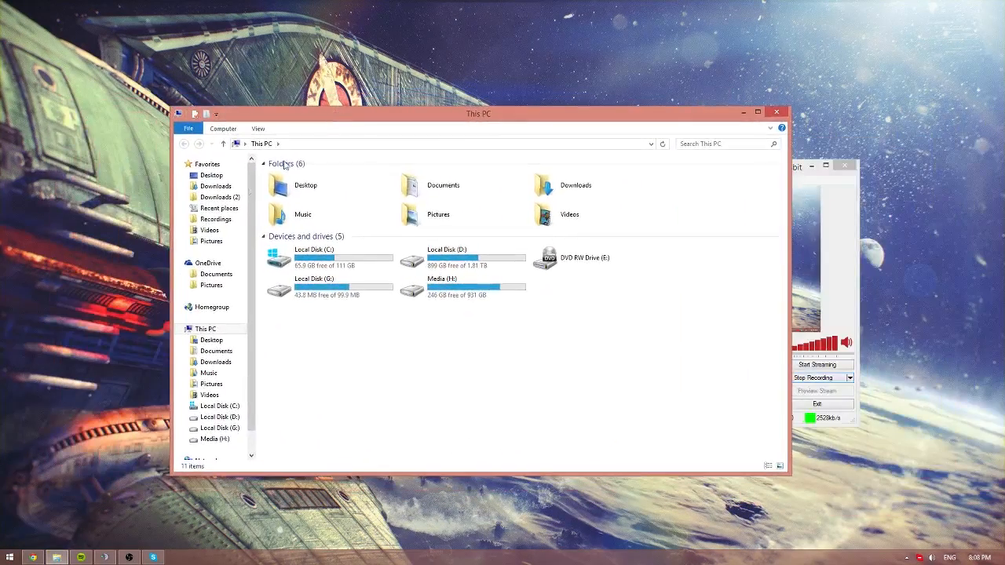
click(217, 220)
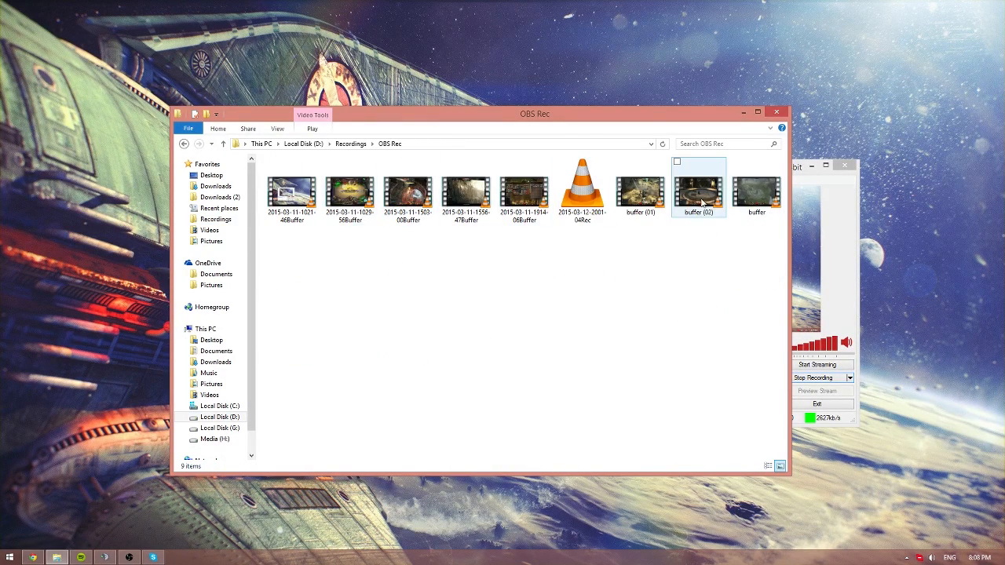
click(464, 191)
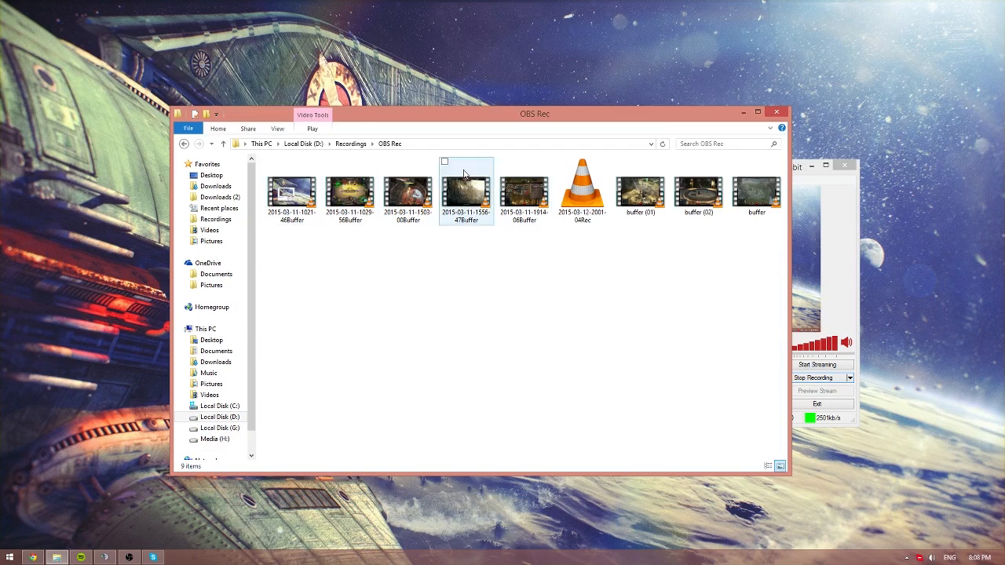
click(581, 191)
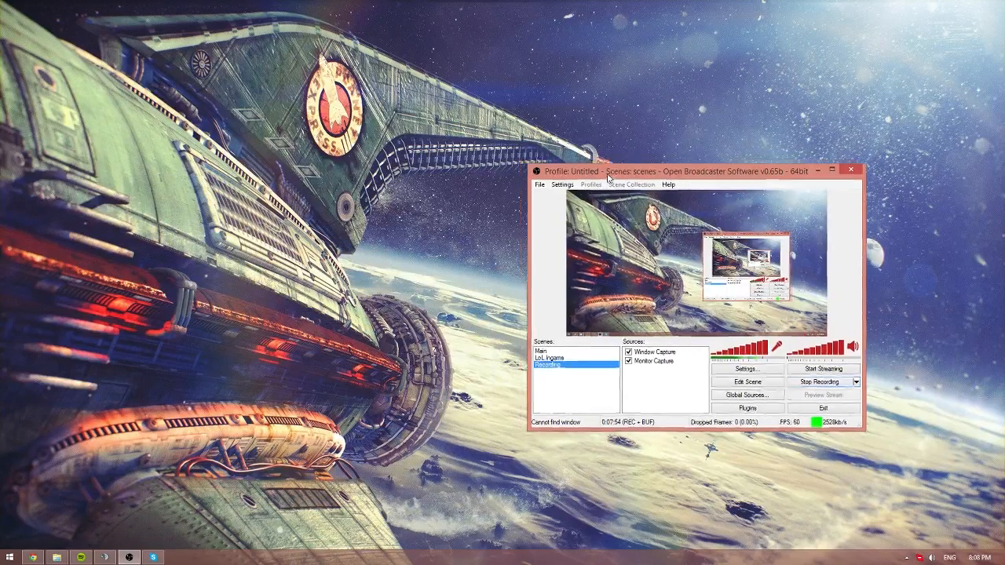
Step: Switch back to the window showing the OBS Rec recordings folder
click(8, 556)
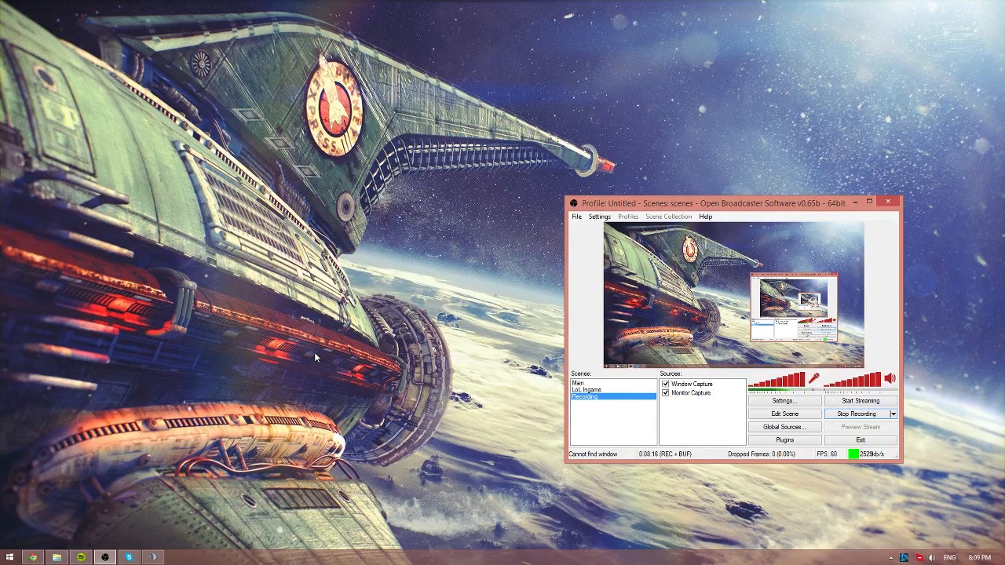
mouse_move(409, 280)
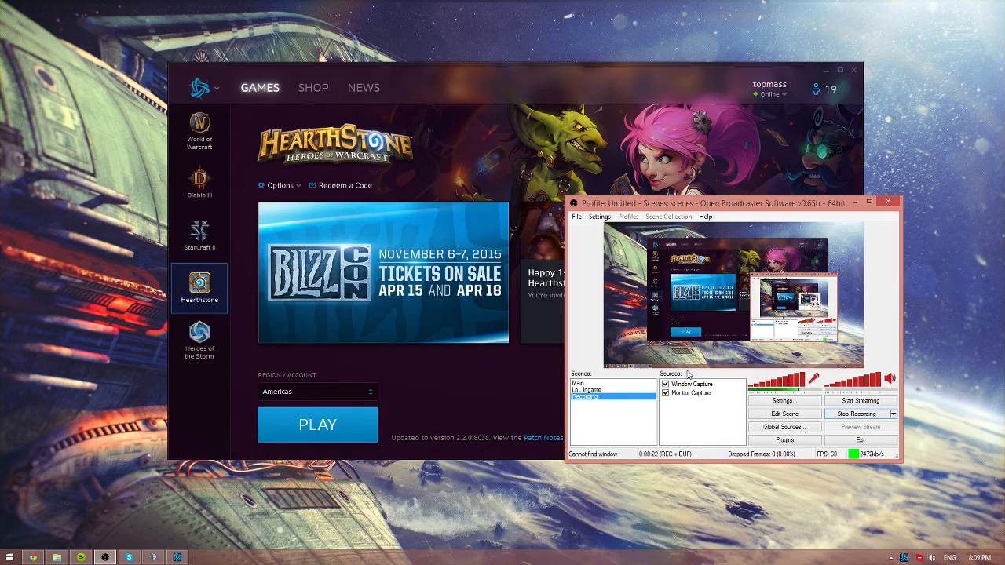
mouse_move(666, 461)
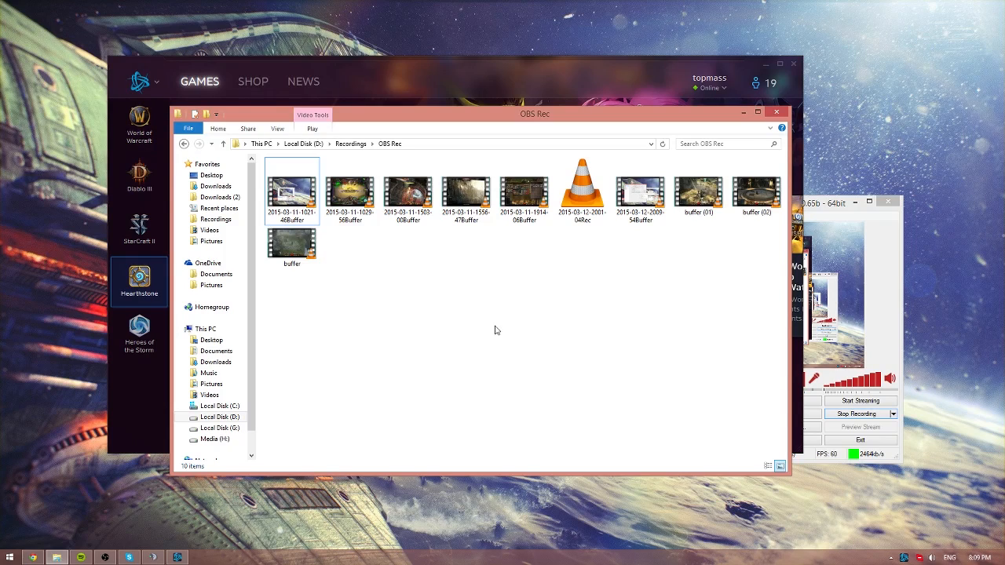
click(581, 192)
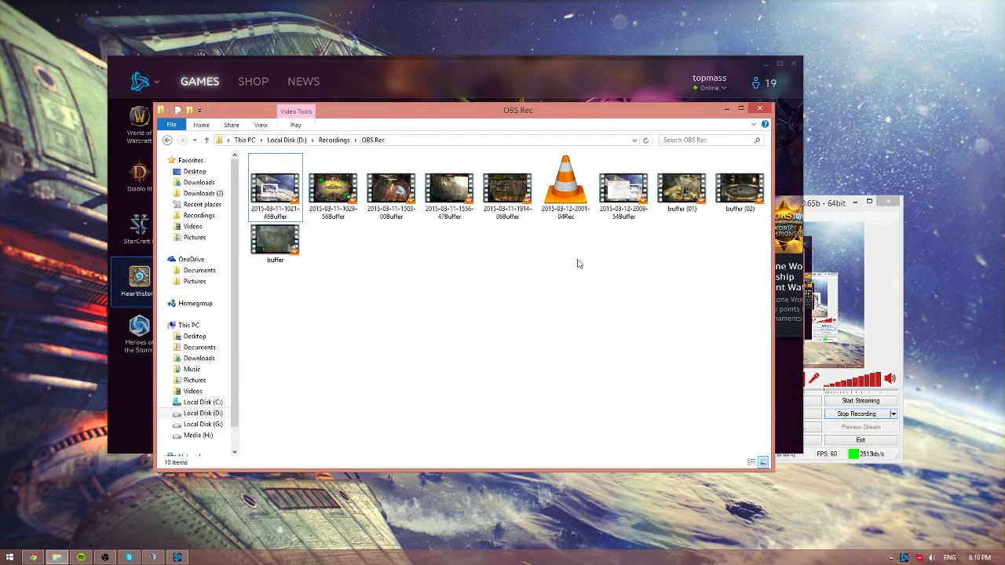
click(565, 185)
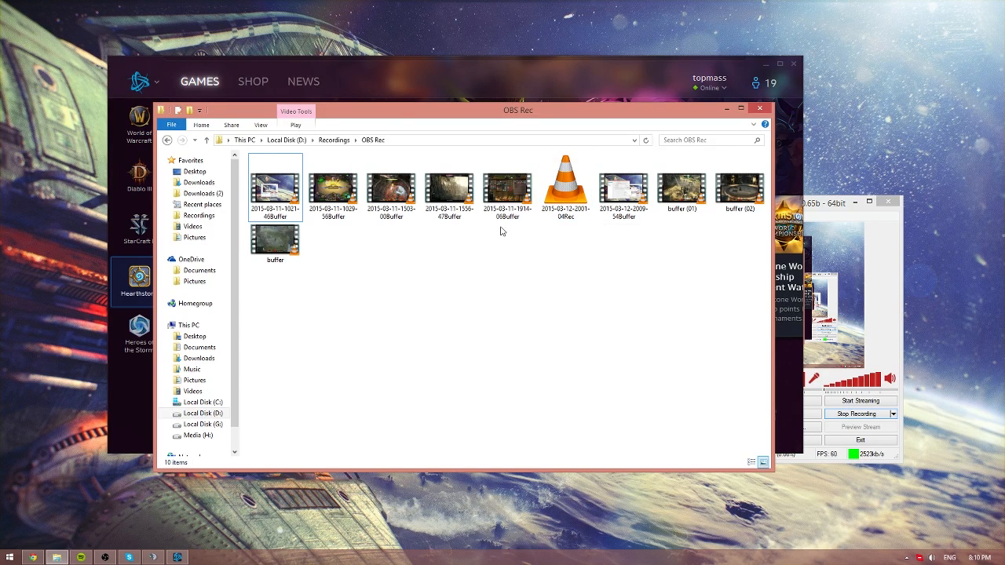
click(566, 185)
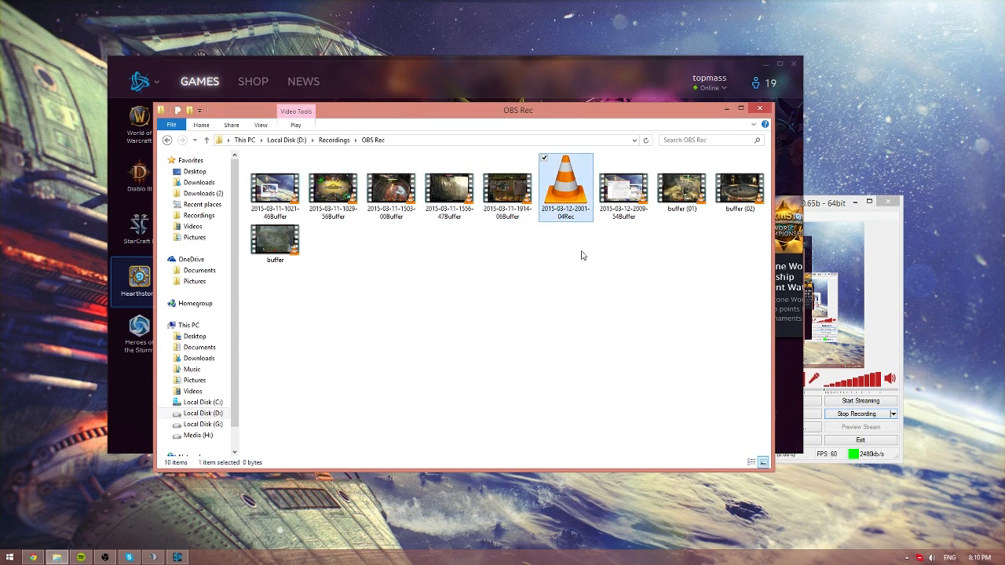
double_click(565, 185)
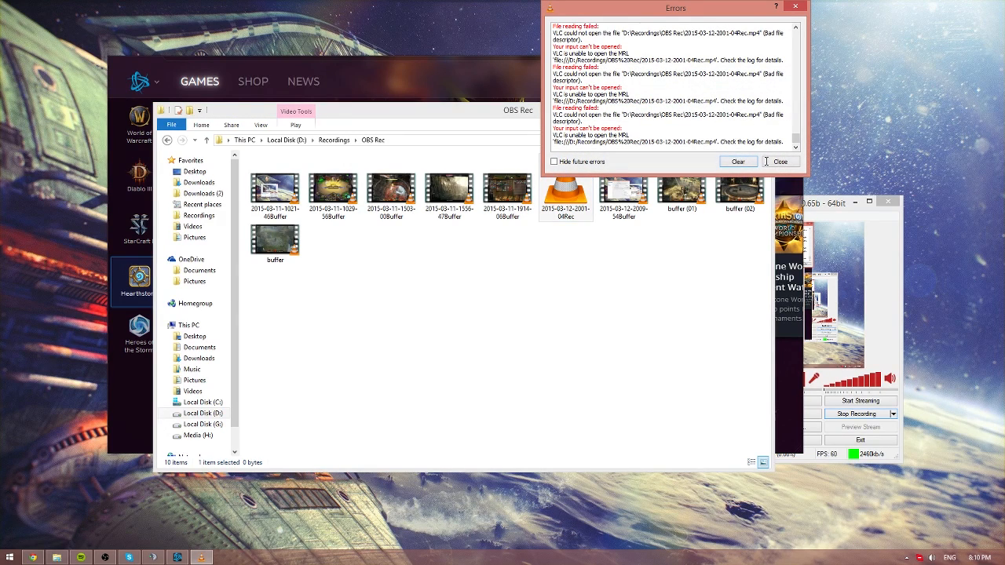
click(738, 162)
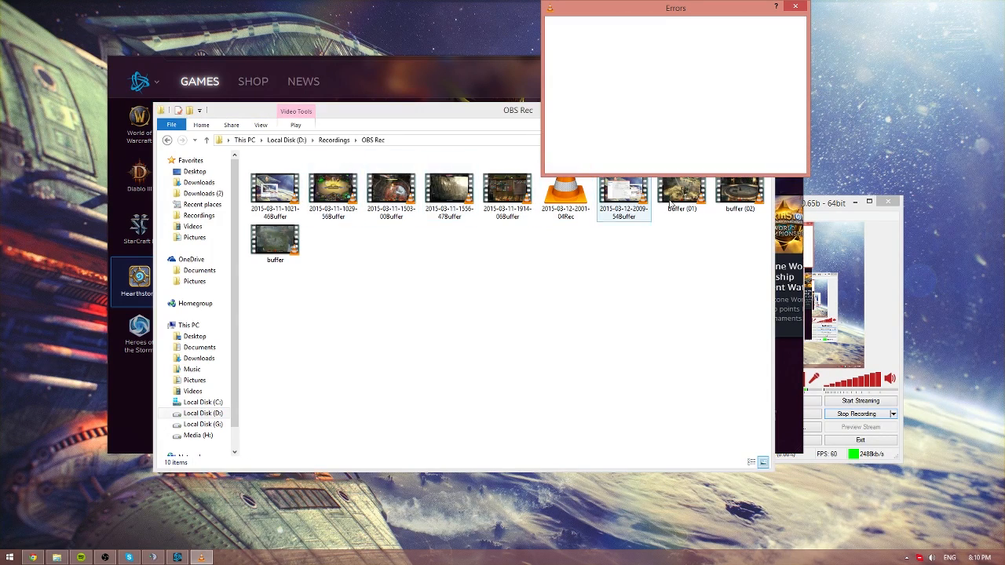
click(274, 187)
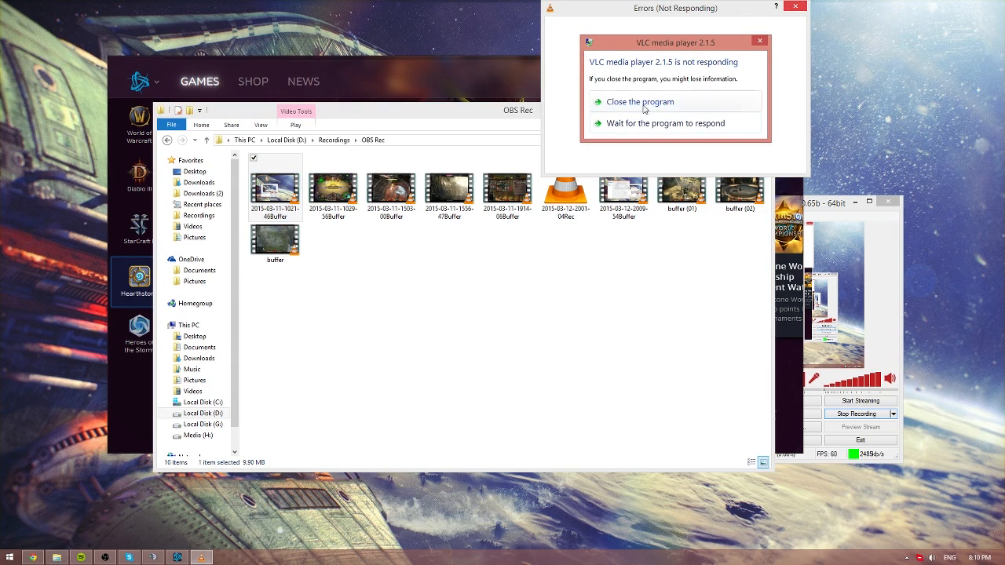
click(639, 100)
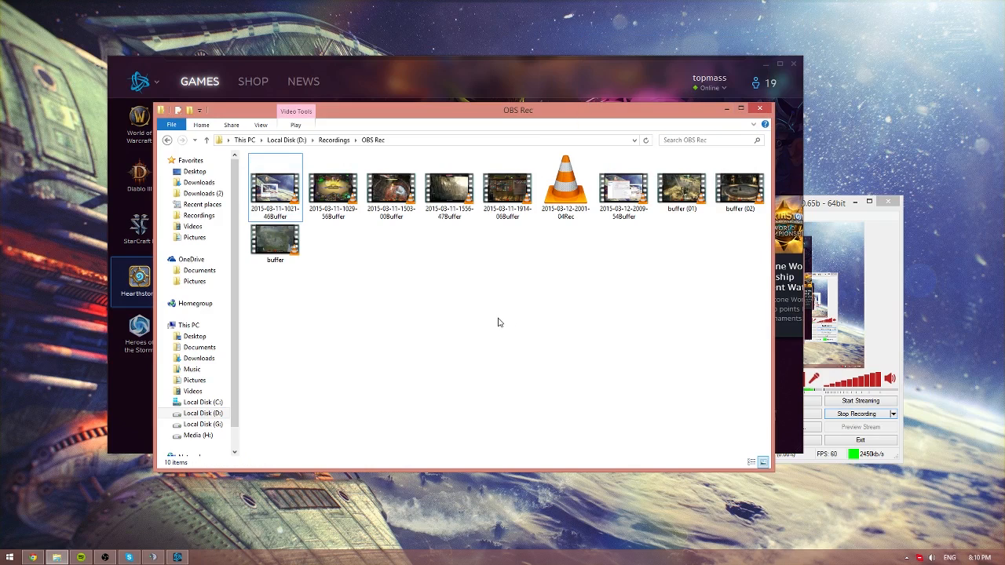
double_click(274, 188)
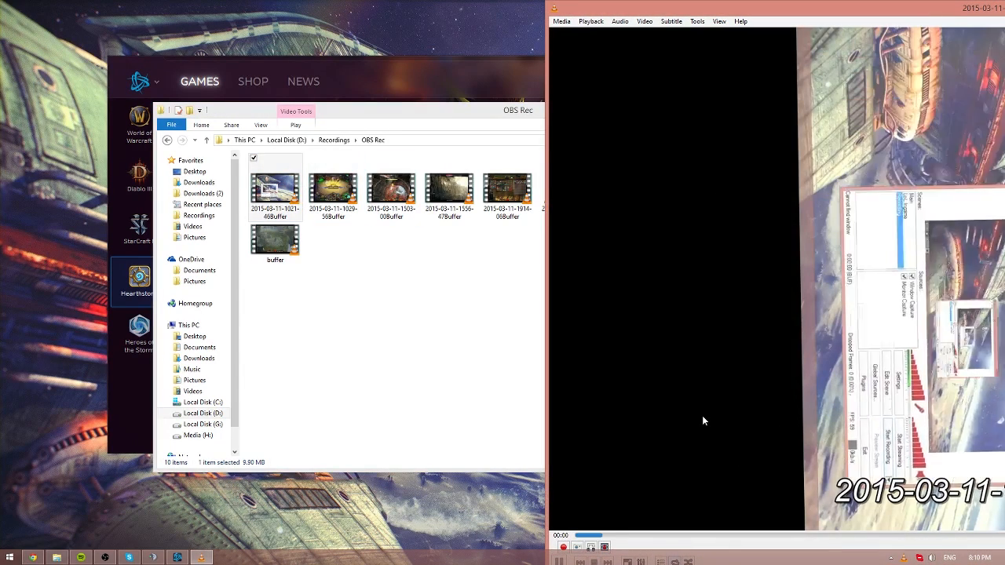
click(718, 22)
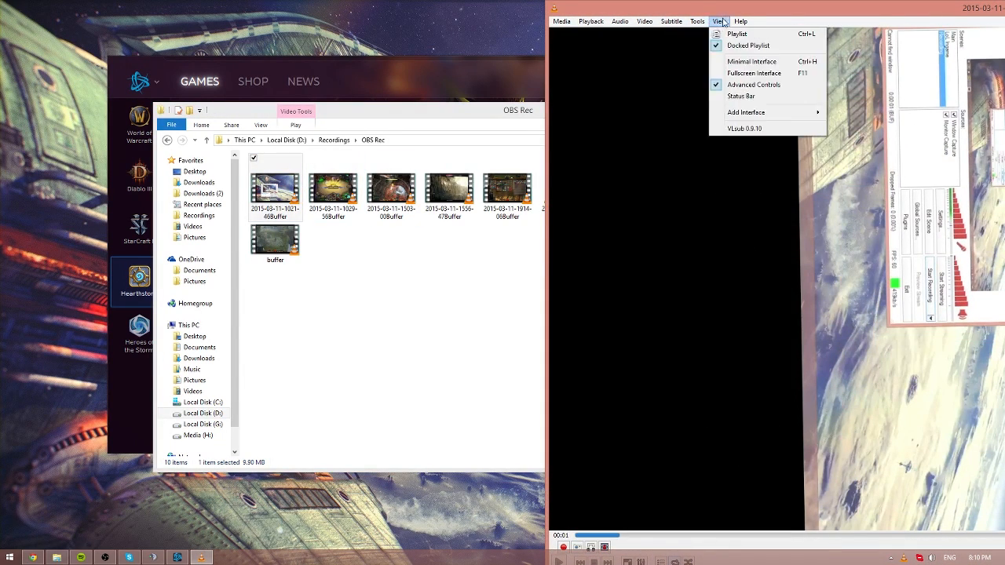
click(720, 22)
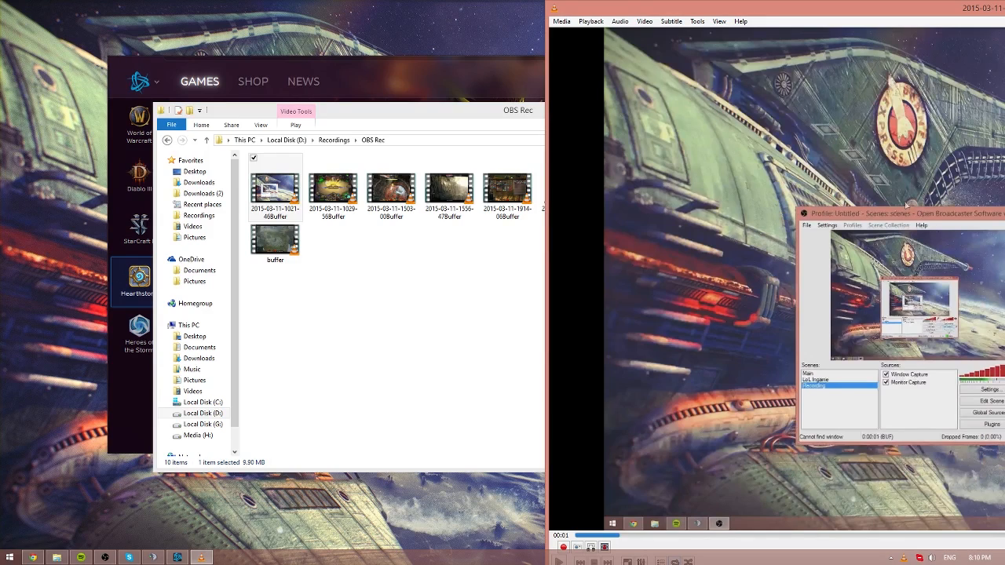
double_click(275, 191)
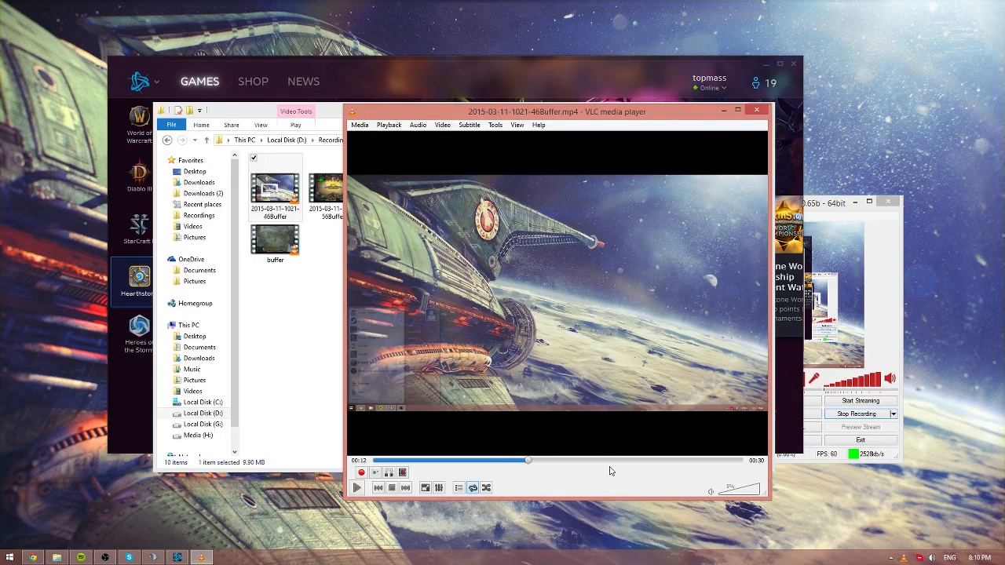
drag(528, 460, 687, 460)
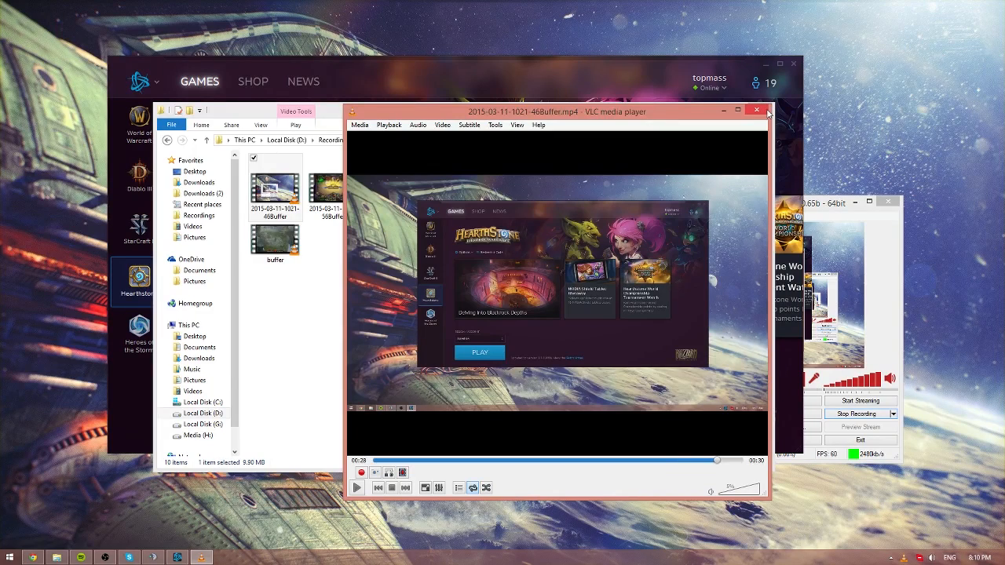
click(757, 110)
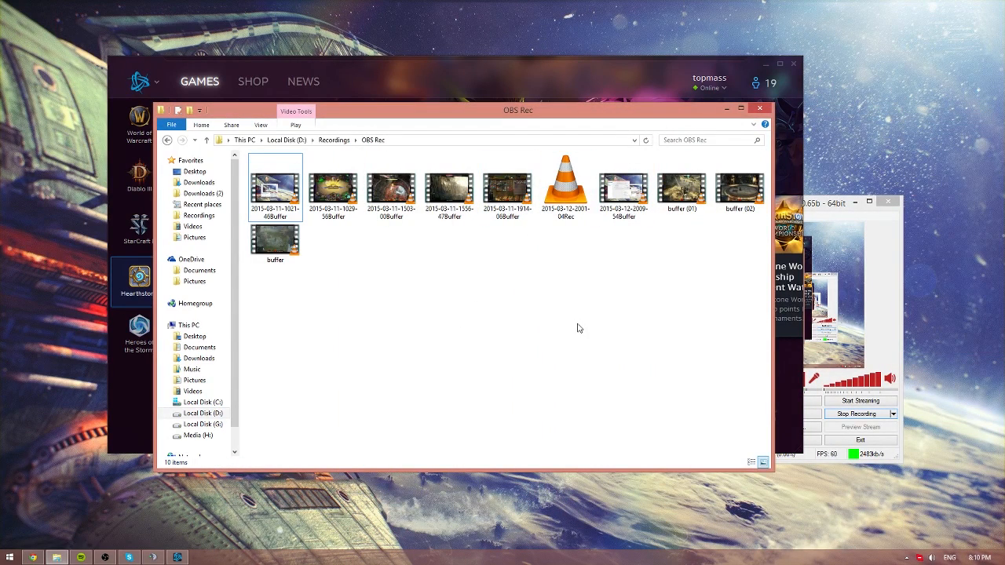
mouse_move(527, 309)
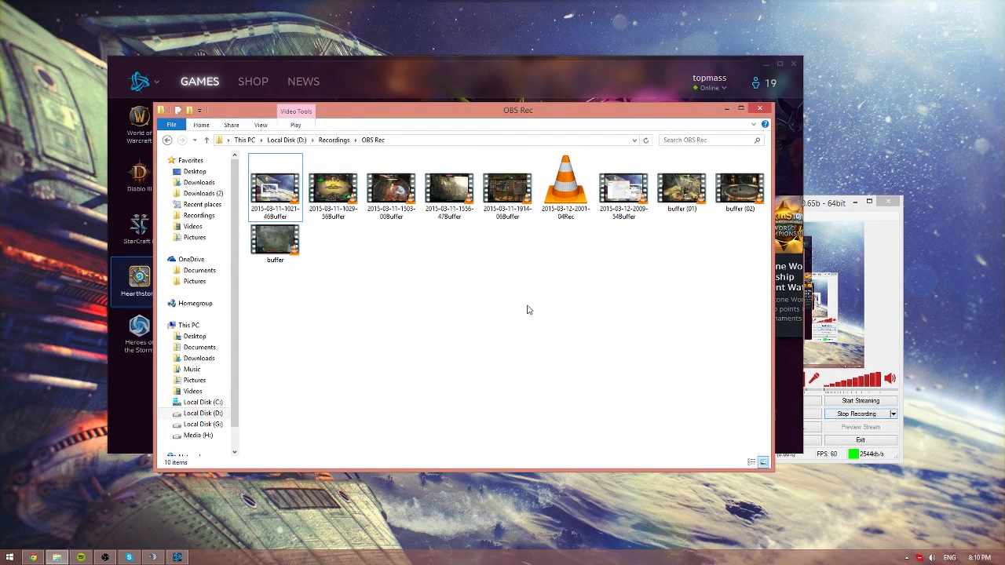
click(622, 187)
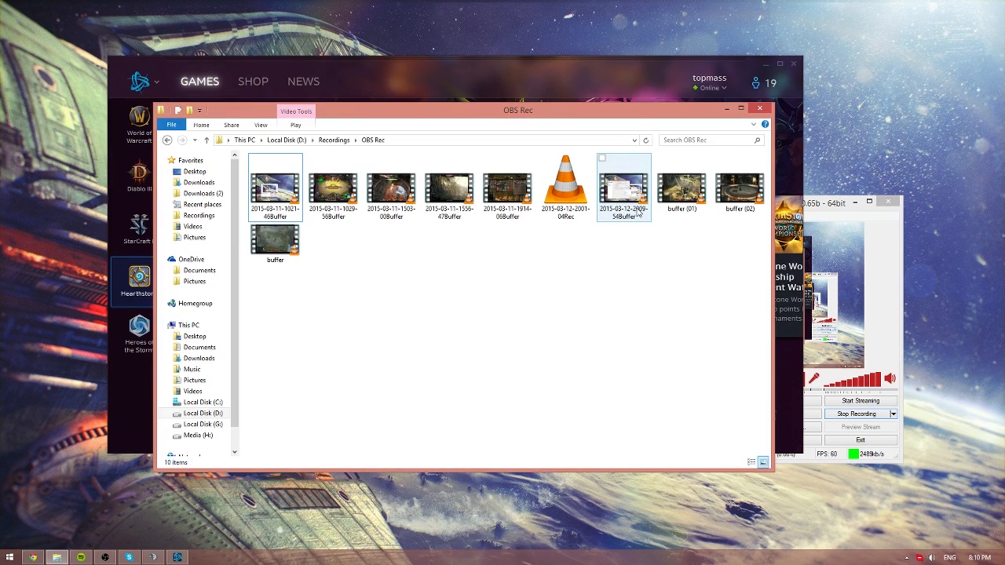
click(625, 185)
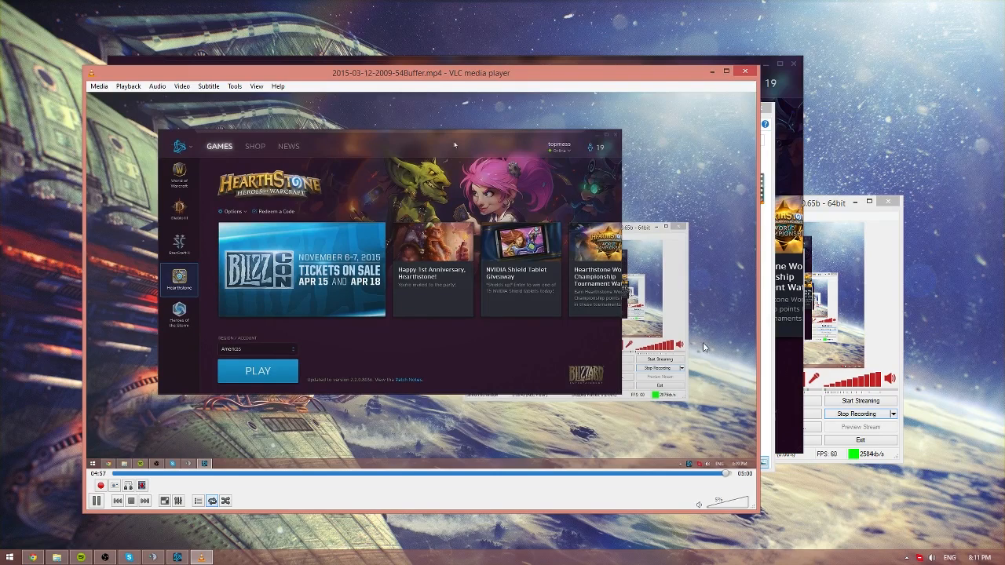
mouse_move(569, 509)
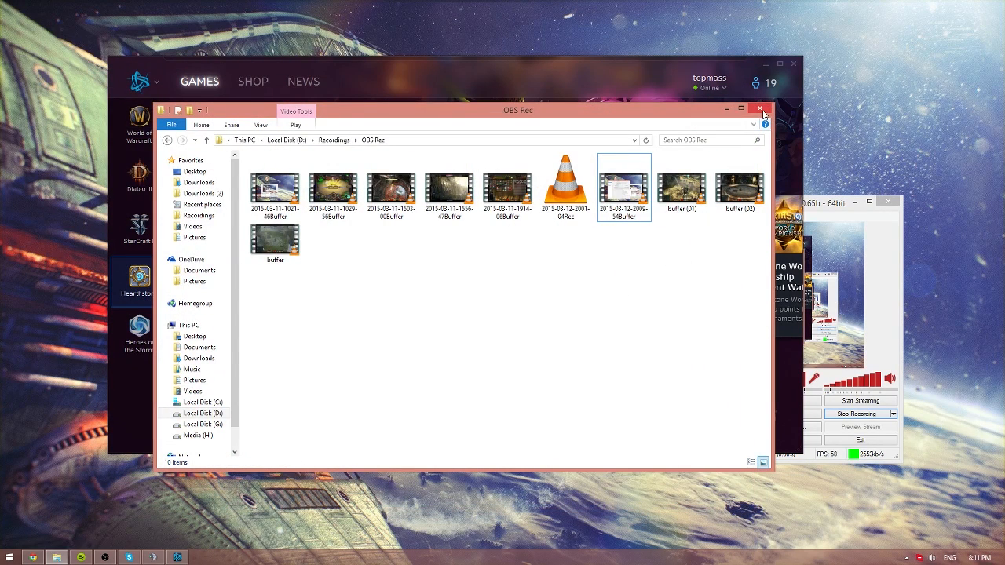
Step: Close the recordings folder and check the hidden system tray icons
click(760, 108)
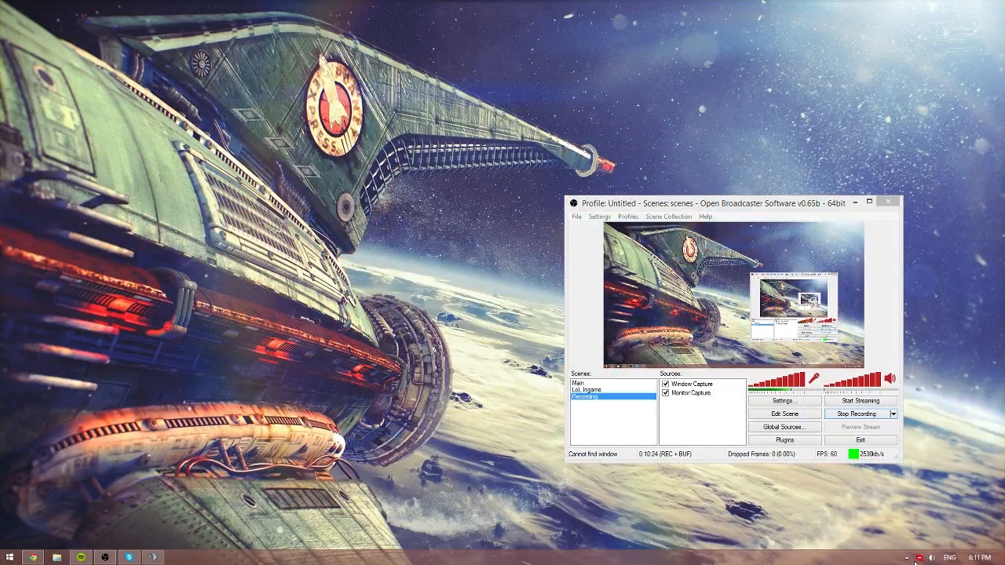
click(892, 557)
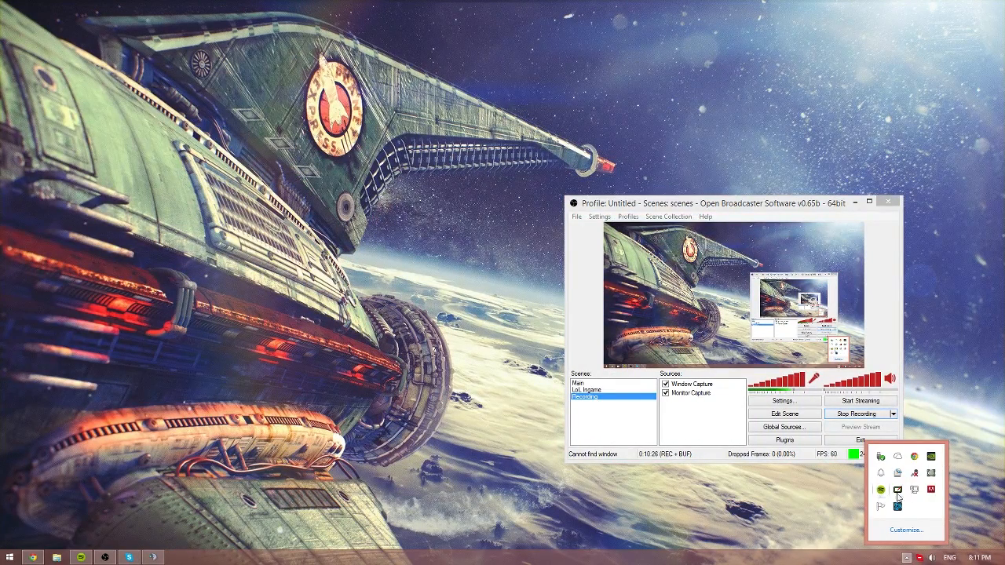
click(898, 490)
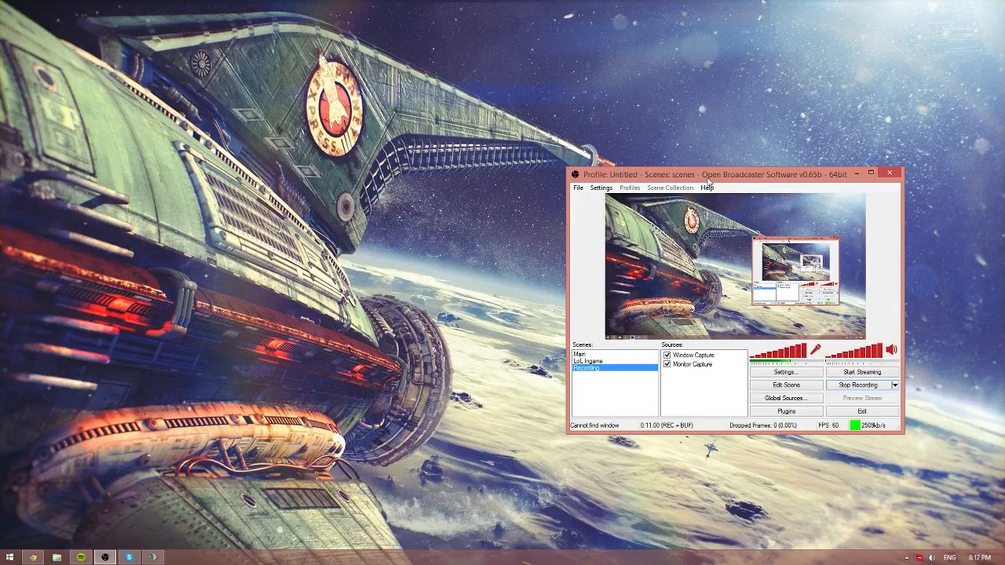
Step: Move the OBS main window slightly left on the desktop
drag(707, 175, 597, 217)
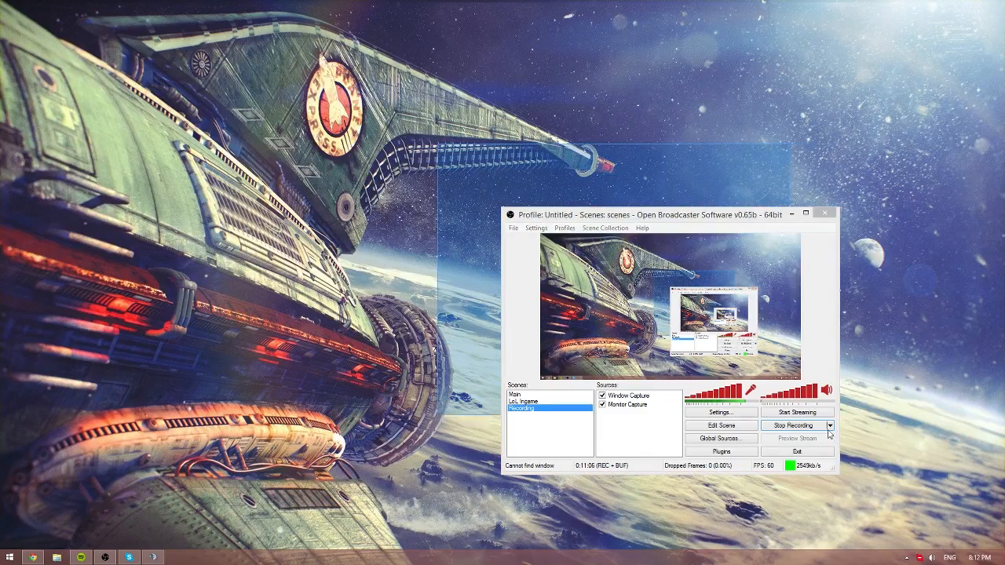
drag(667, 214, 694, 182)
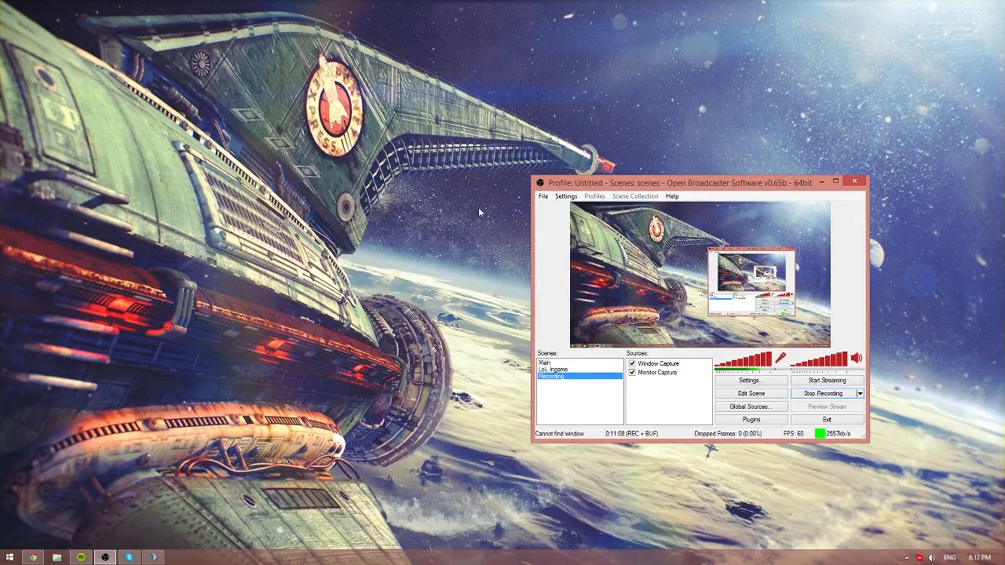